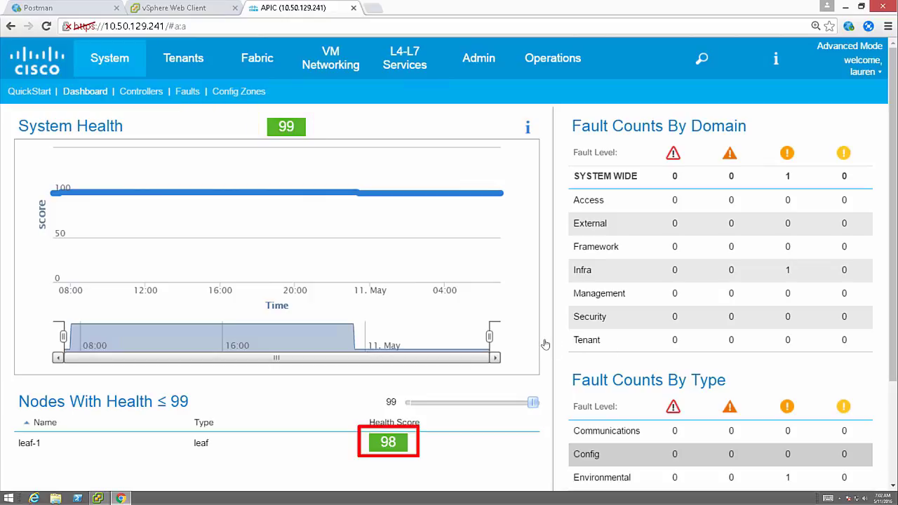
# List all APIC tenants with their health scores, then switch to the vSphere Web Client tab
pyautogui.click(182, 57)
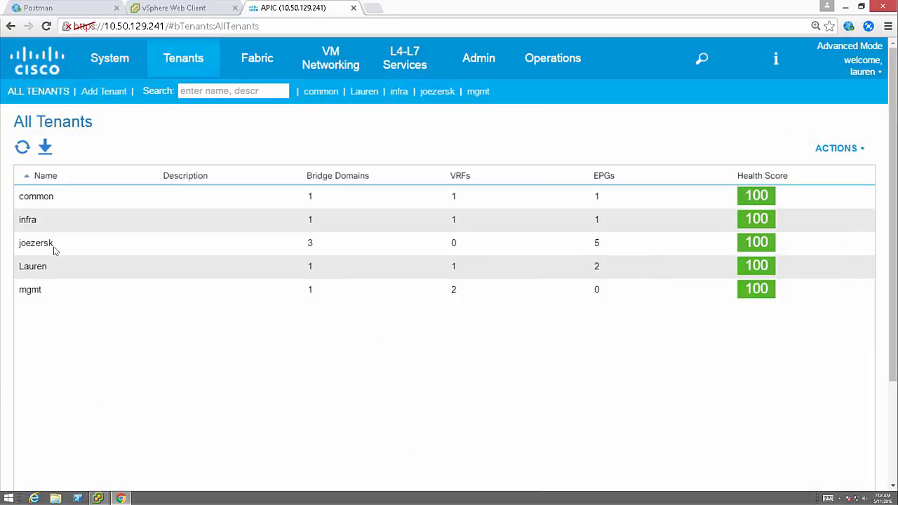
pyautogui.click(171, 8)
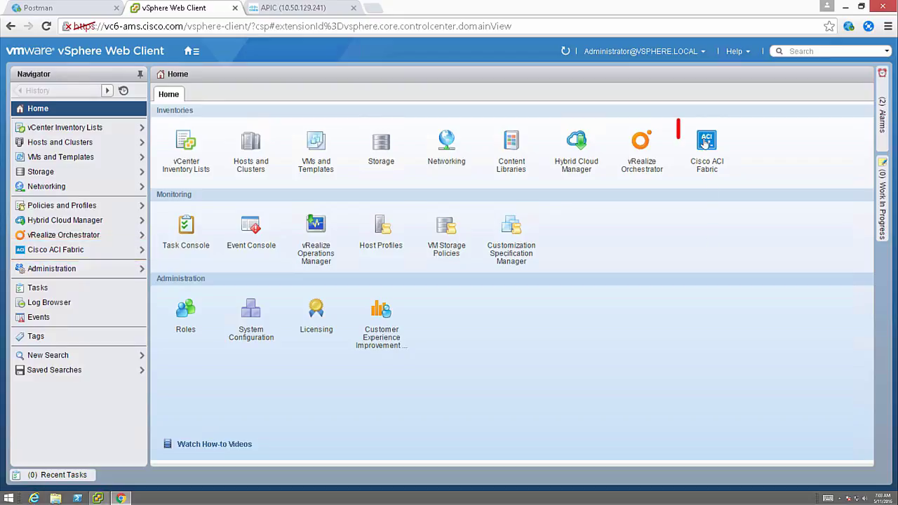
# From the ACI Fabric plugin's Getting Started page, create tenant TFD-Tenant on fabric ams-fab-1
pyautogui.click(707, 143)
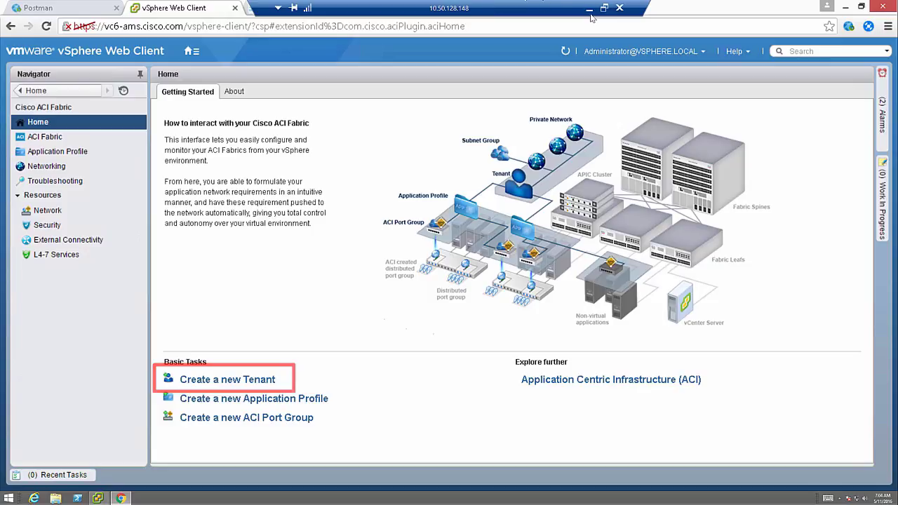
pyautogui.click(228, 379)
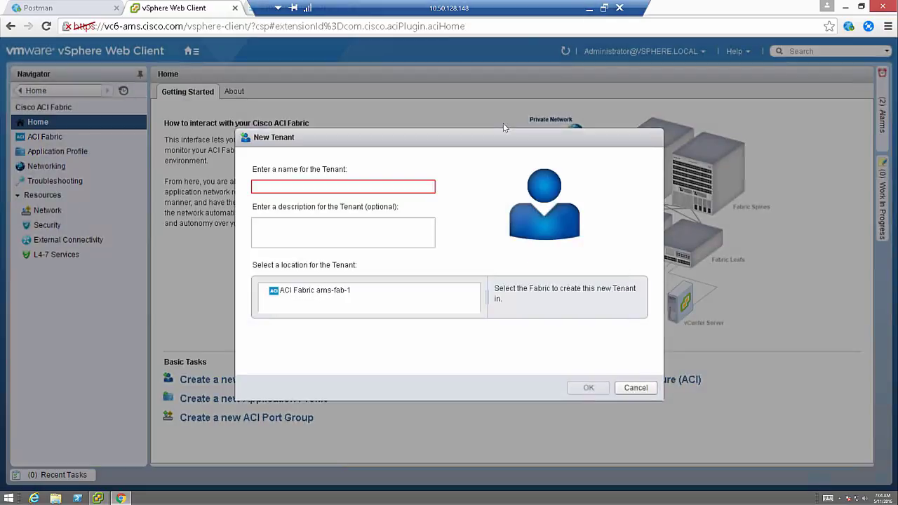
pyautogui.write('1')
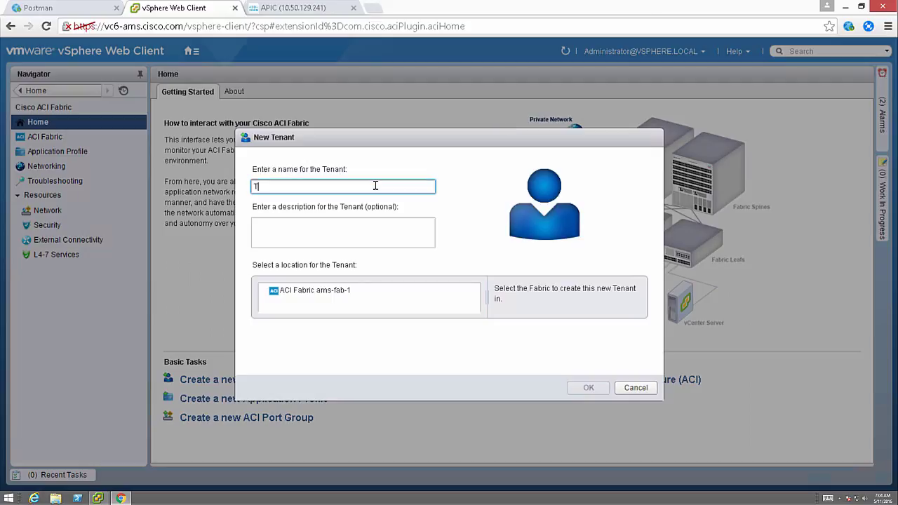
pyautogui.write('TFD-Tenant')
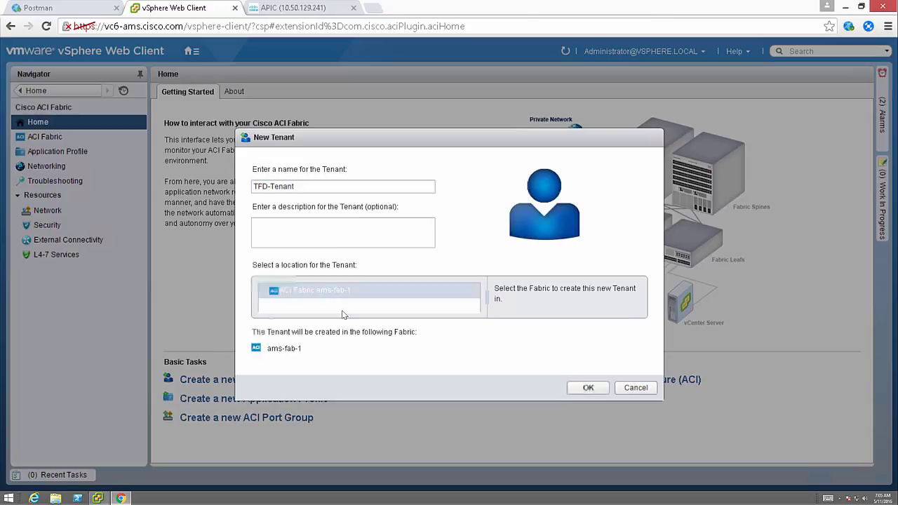
pyautogui.click(367, 289)
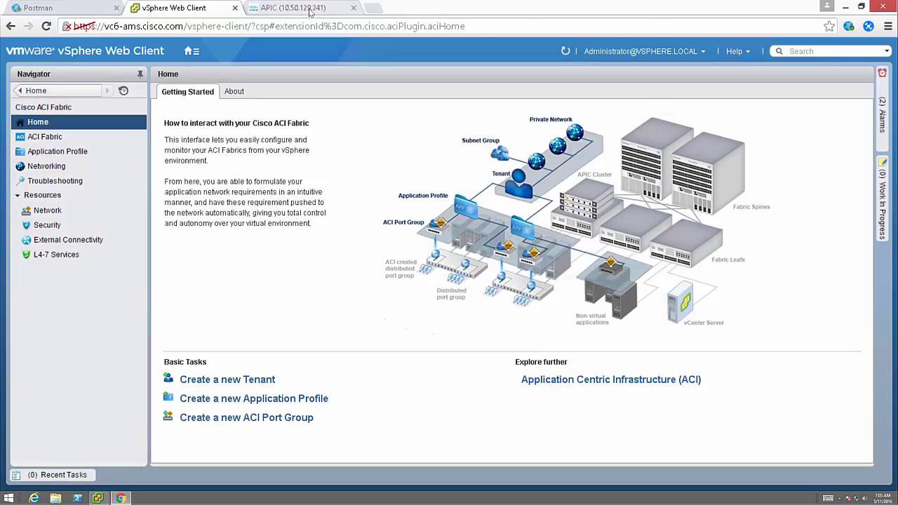
# Check TFD-Tenant appears in APIC's All Tenants list, then return to the vSphere plugin
pyautogui.click(302, 8)
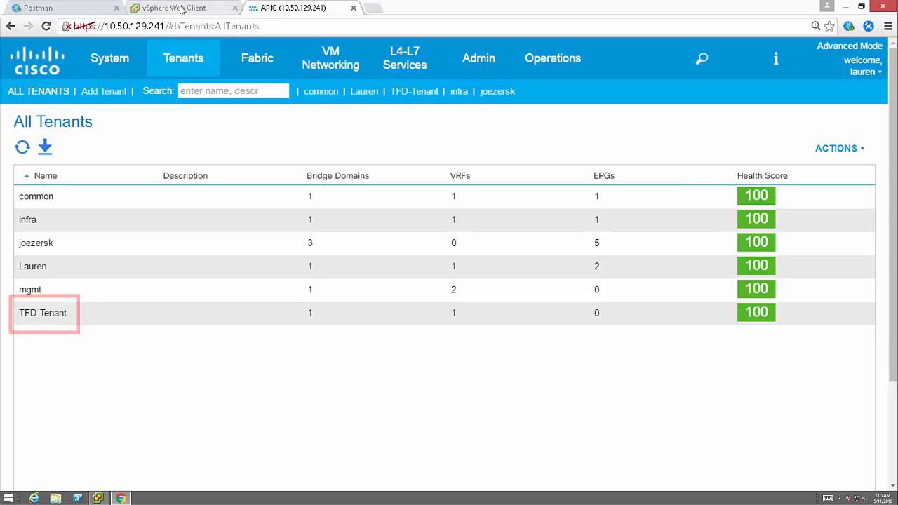
pyautogui.click(171, 8)
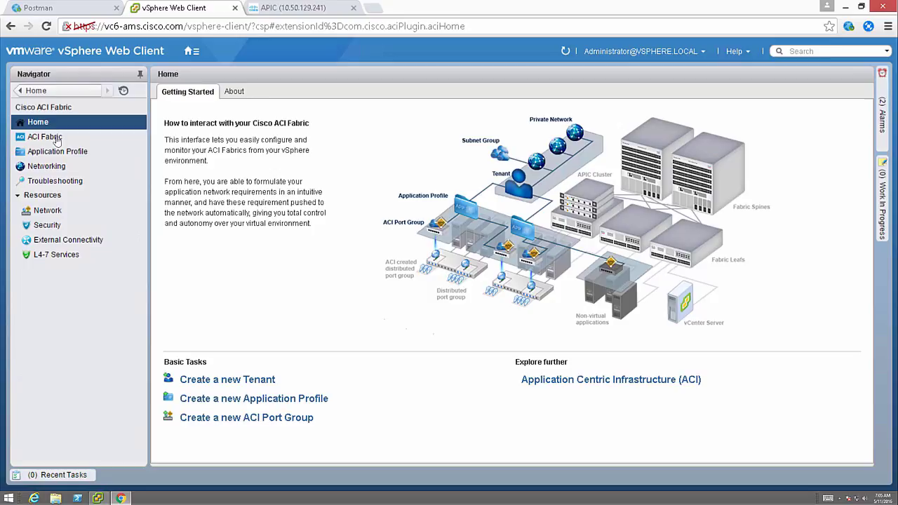
# View the ams-fab-1 fabric's Tenants list showing TFD-Tenant and go to the Networking page
pyautogui.click(45, 136)
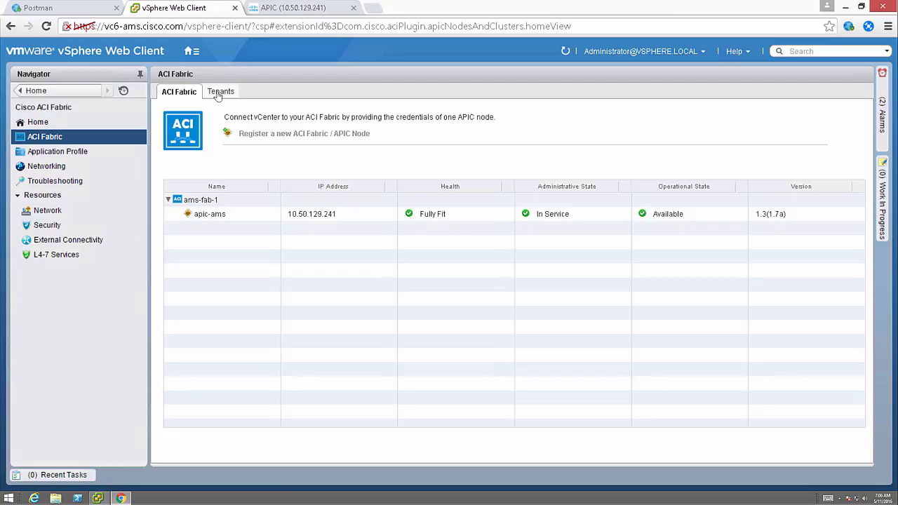
pyautogui.click(221, 91)
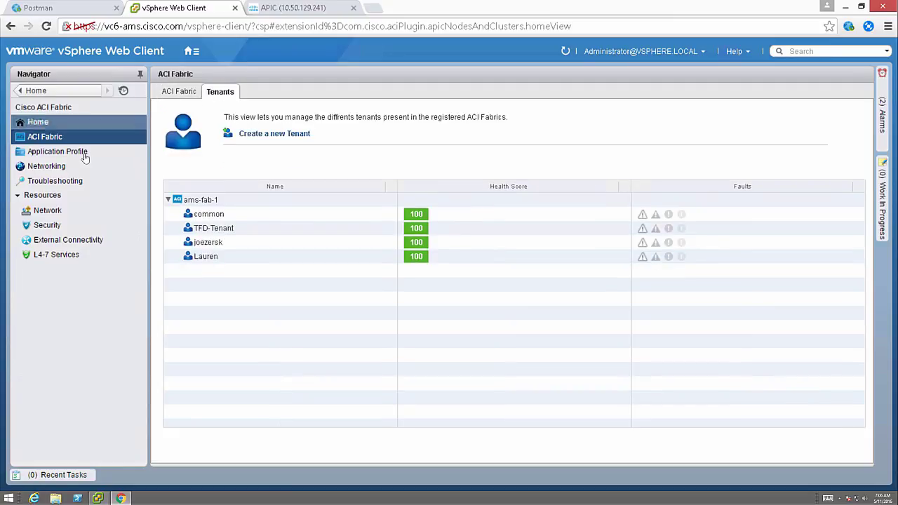
pyautogui.click(57, 151)
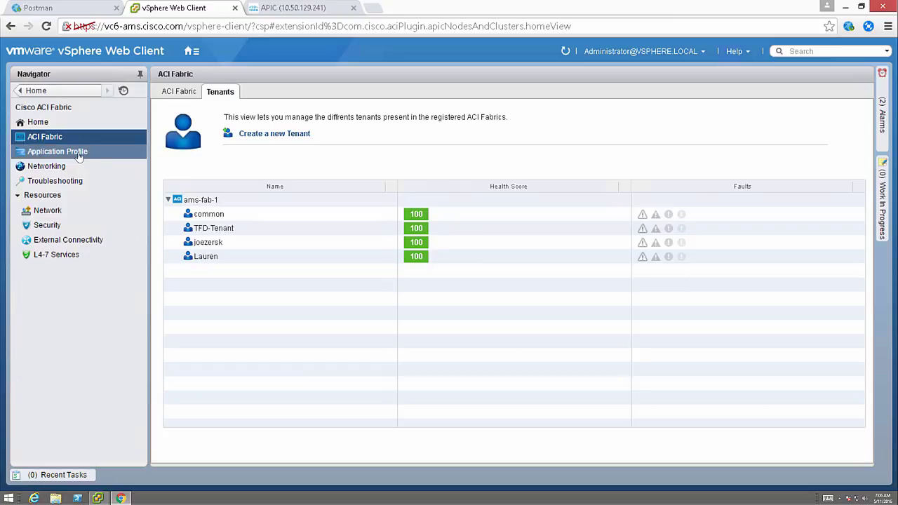
pyautogui.click(46, 166)
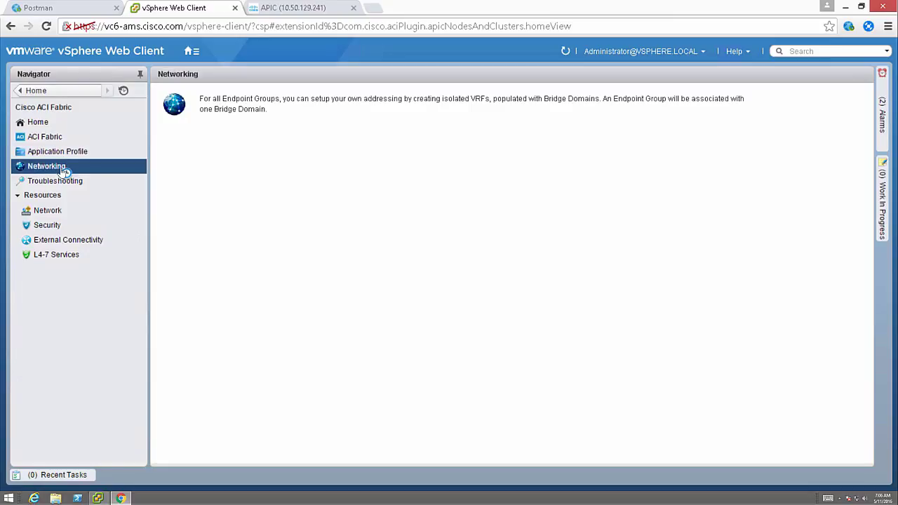
# Select TFD-Tenant as the tenant whose network is being designed
pyautogui.click(46, 165)
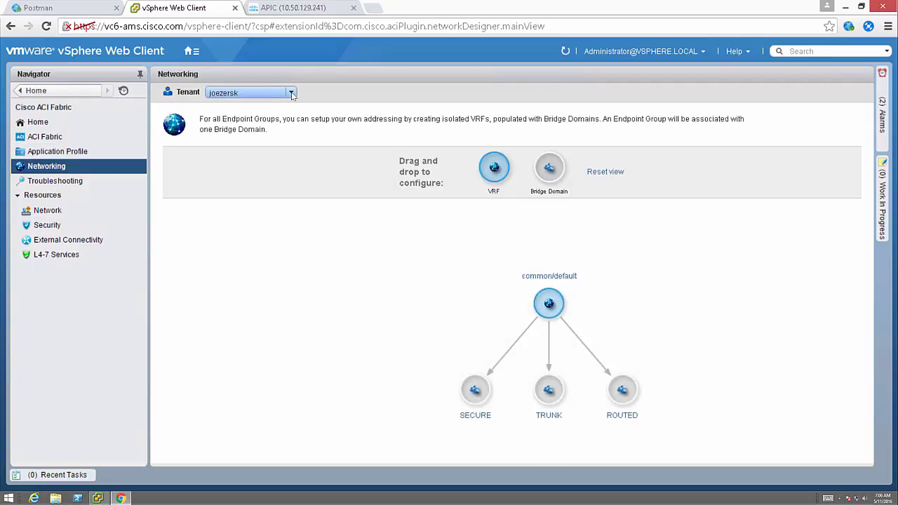
pyautogui.click(290, 92)
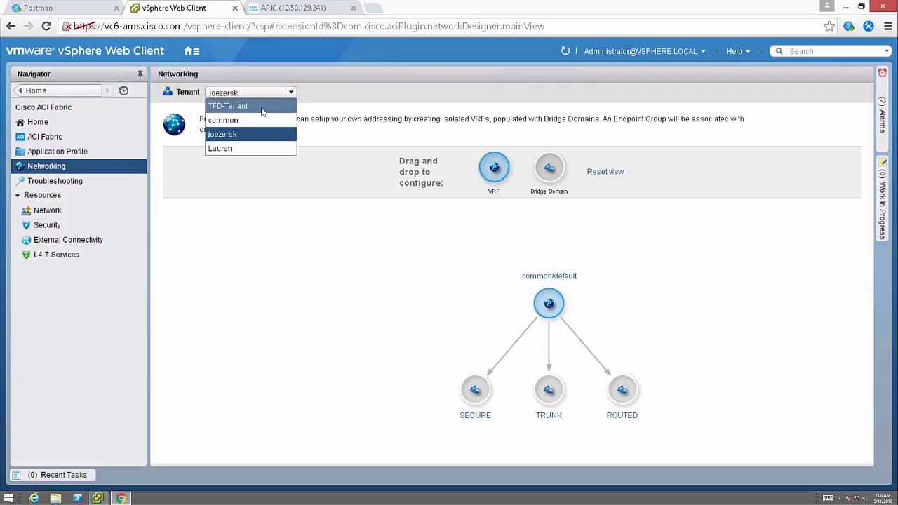
pyautogui.click(227, 107)
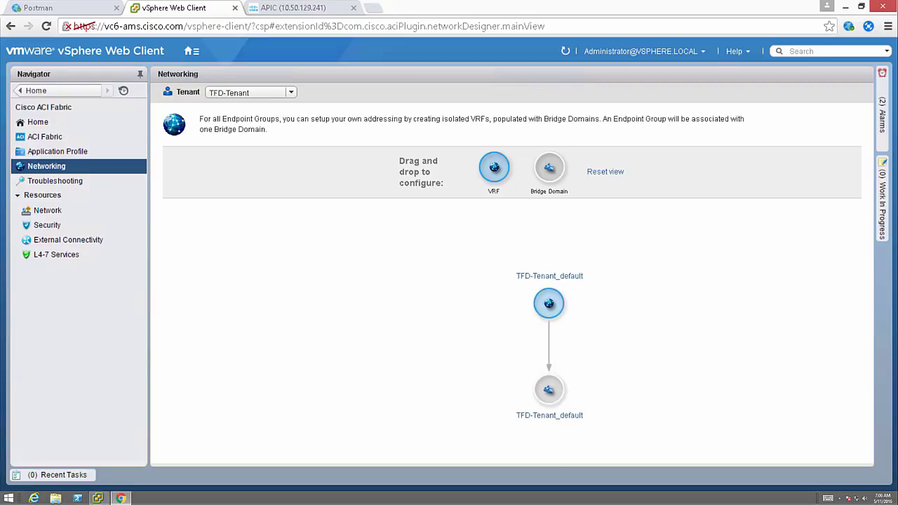
# Add a new VRF named TFD-VRF beside TFD-Tenant_default on the networking canvas
pyautogui.moveTo(494, 167); pyautogui.dragTo(470, 288)
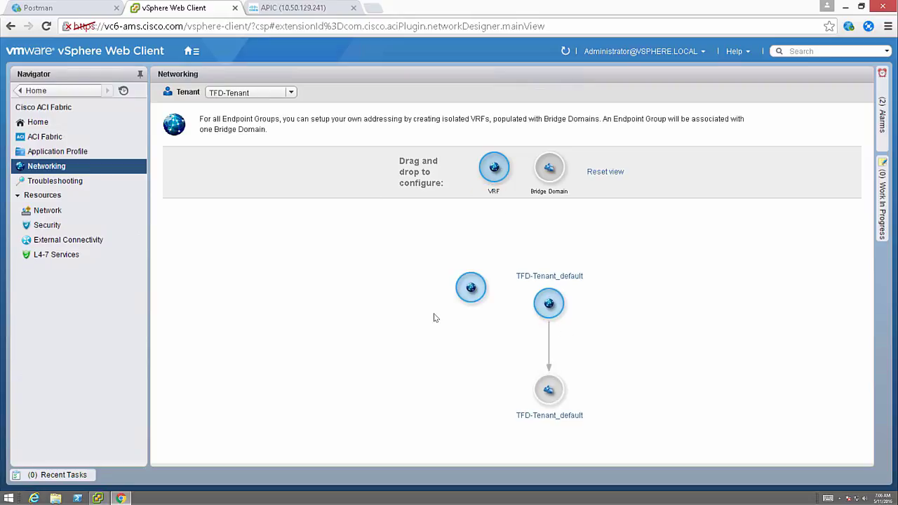
pyautogui.moveTo(472, 287); pyautogui.dragTo(438, 320)
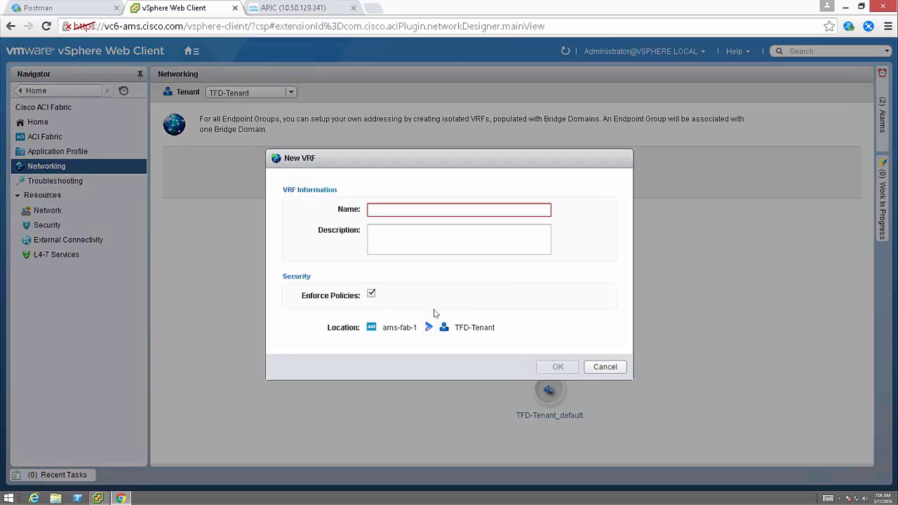
pyautogui.click(458, 209)
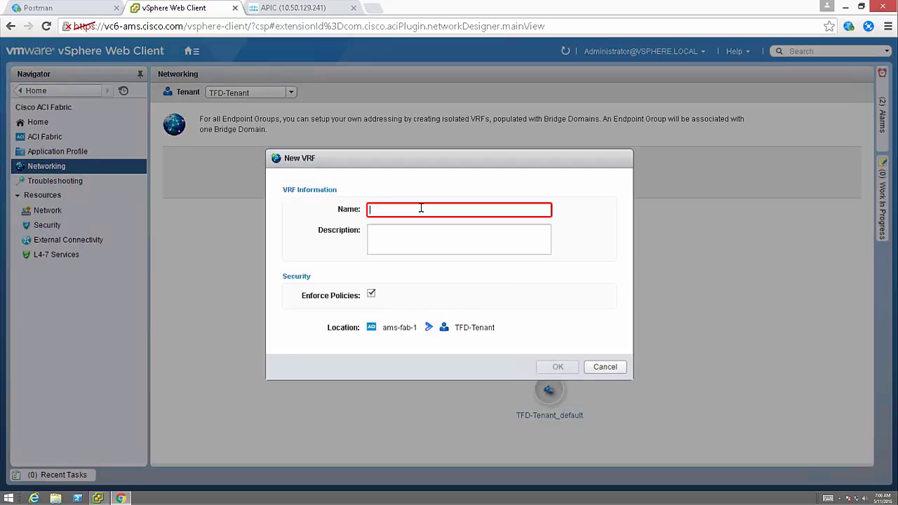
pyautogui.write('TFD-VRF')
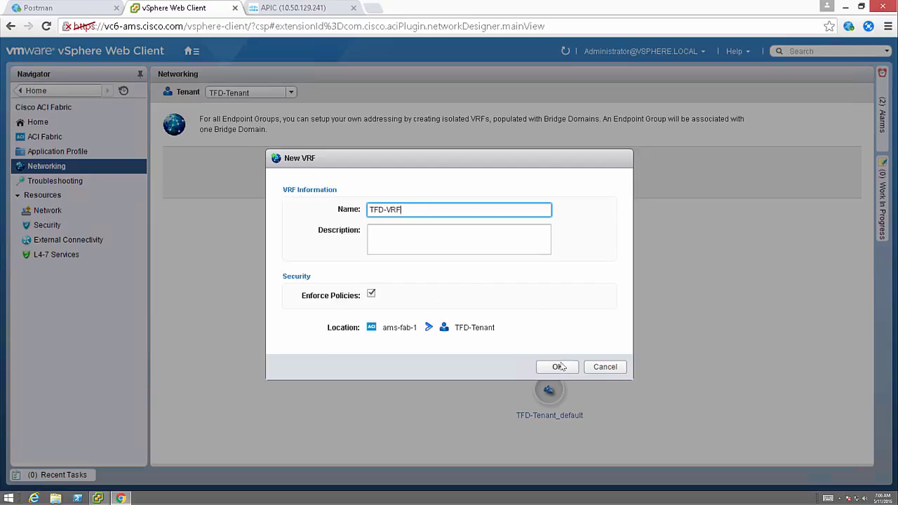
pyautogui.click(557, 368)
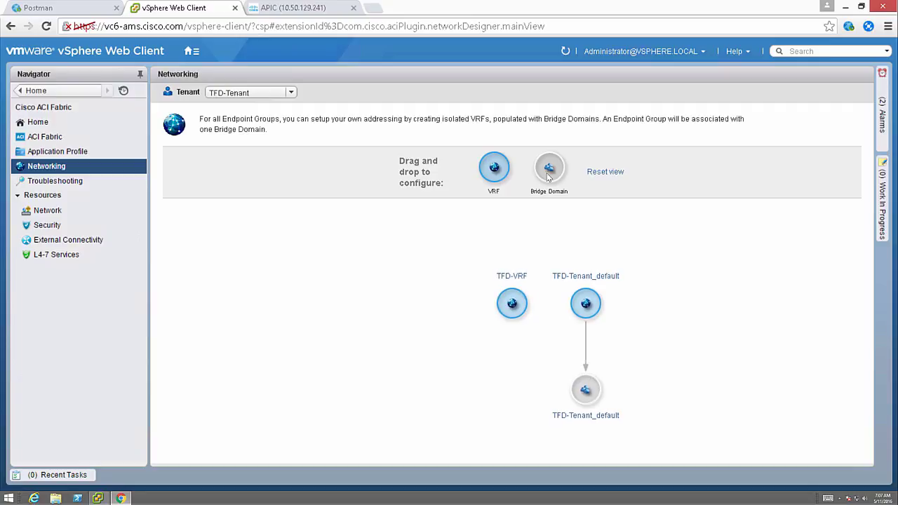
pyautogui.moveTo(505, 363)
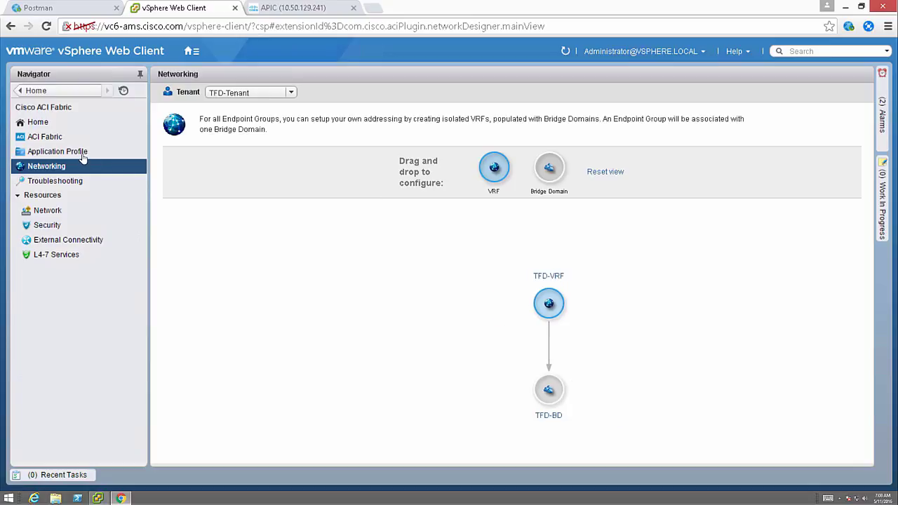
# In the application profile designer, drop a new endpoint group and name it TFD-Web
pyautogui.click(58, 151)
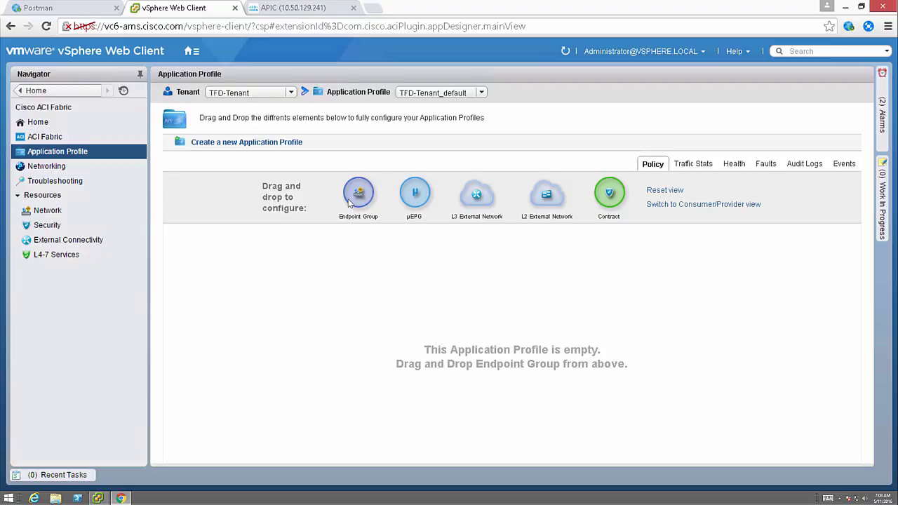
pyautogui.moveTo(359, 194); pyautogui.dragTo(409, 402)
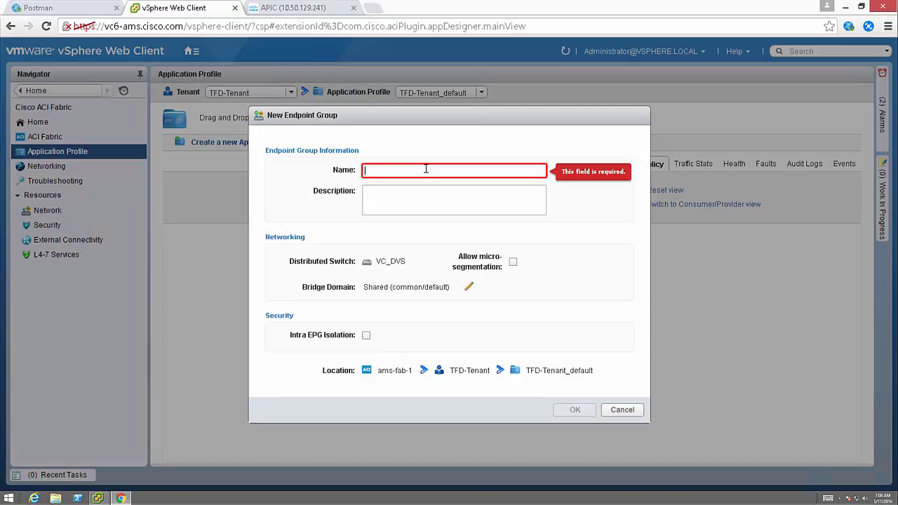
pyautogui.write('TFD-')
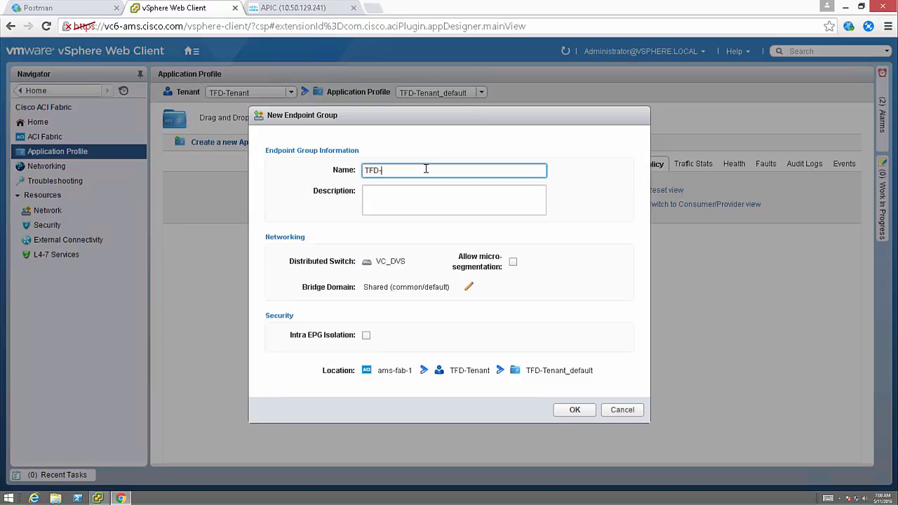
pyautogui.write('Web')
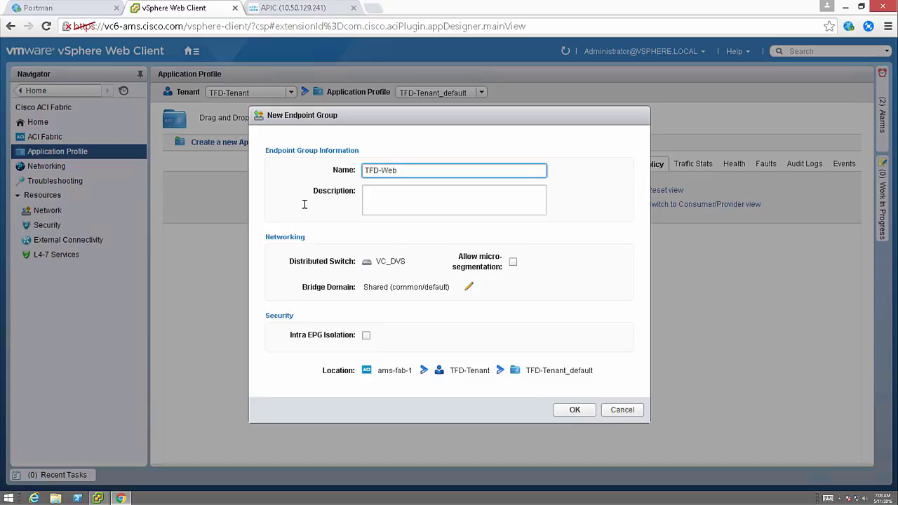
pyautogui.moveTo(474, 287)
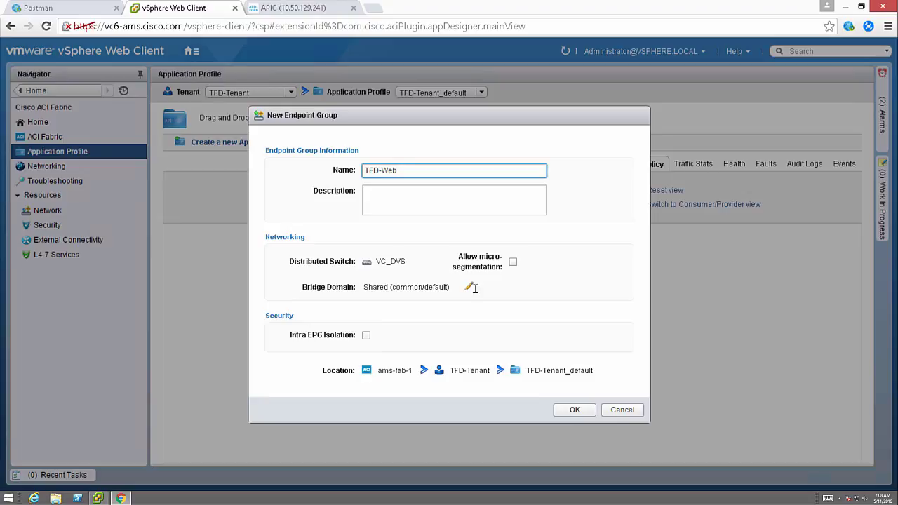
pyautogui.moveTo(469, 288)
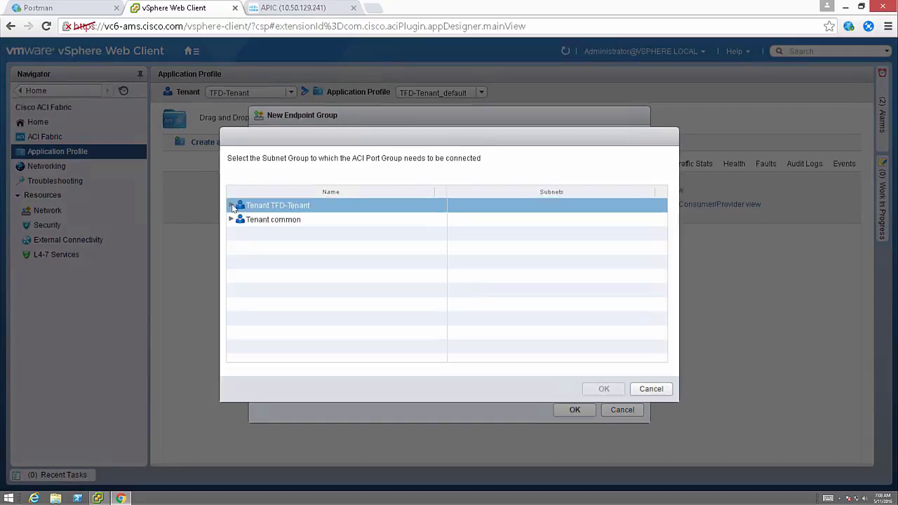
# Assign bridge domain TFD-BD under TFD-Tenant > TFD-VRF and create the TFD-Web group
pyautogui.click(231, 205)
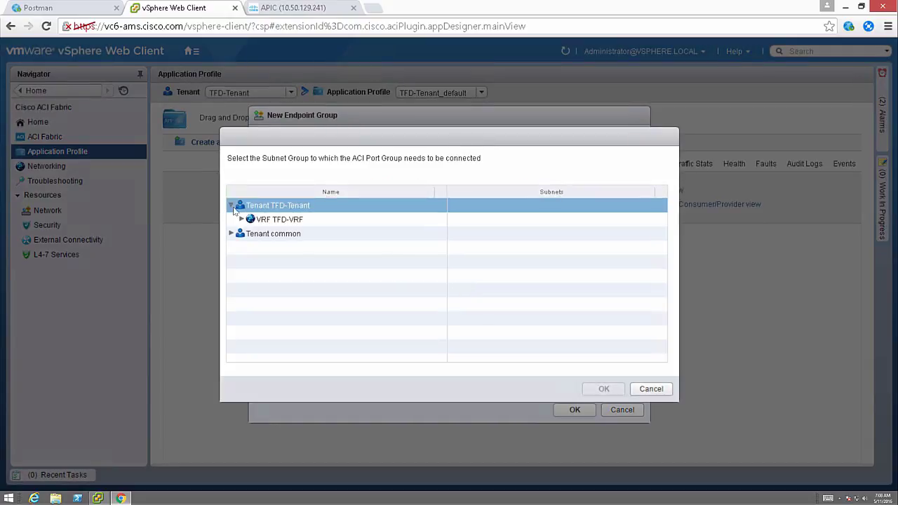
pyautogui.click(241, 219)
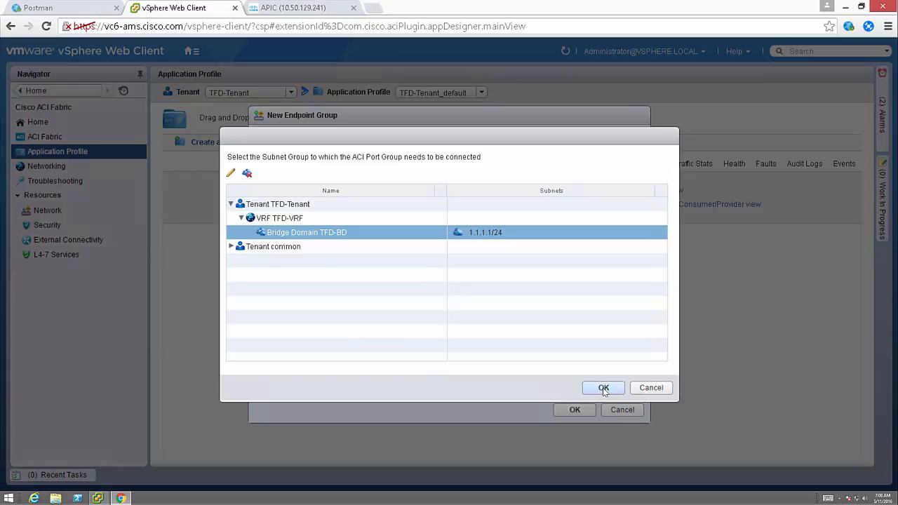
pyautogui.click(603, 387)
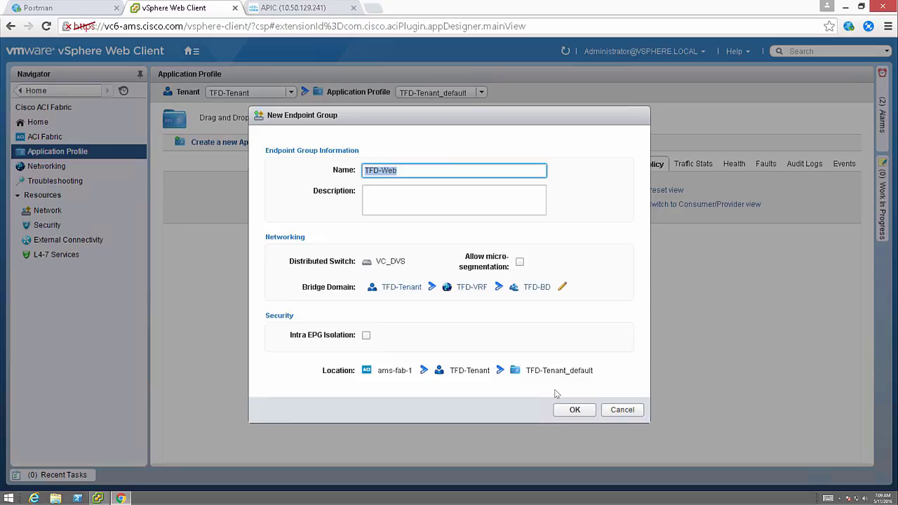
pyautogui.click(574, 409)
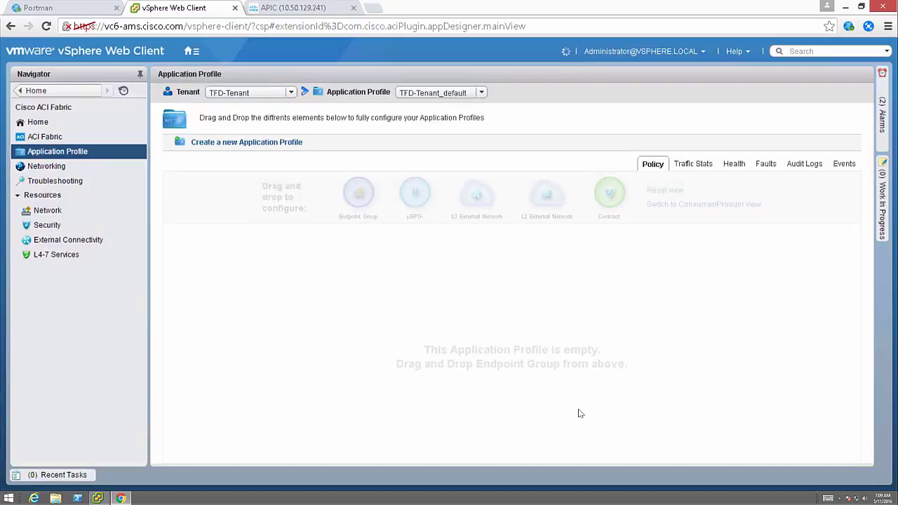
# Drop a micro-segmented endpoint group (uEPG) onto the profile and name it TFD-App
pyautogui.moveTo(358, 194); pyautogui.dragTo(532, 396)
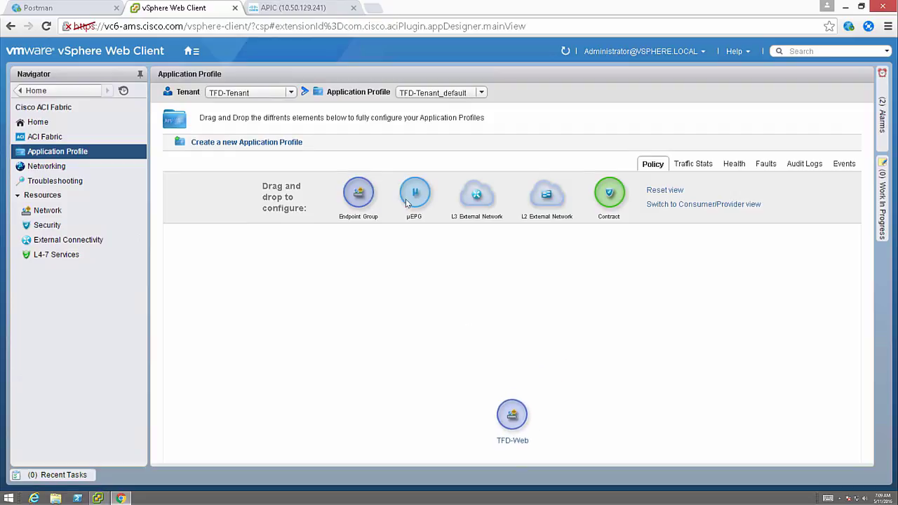
pyautogui.moveTo(415, 192); pyautogui.dragTo(409, 358)
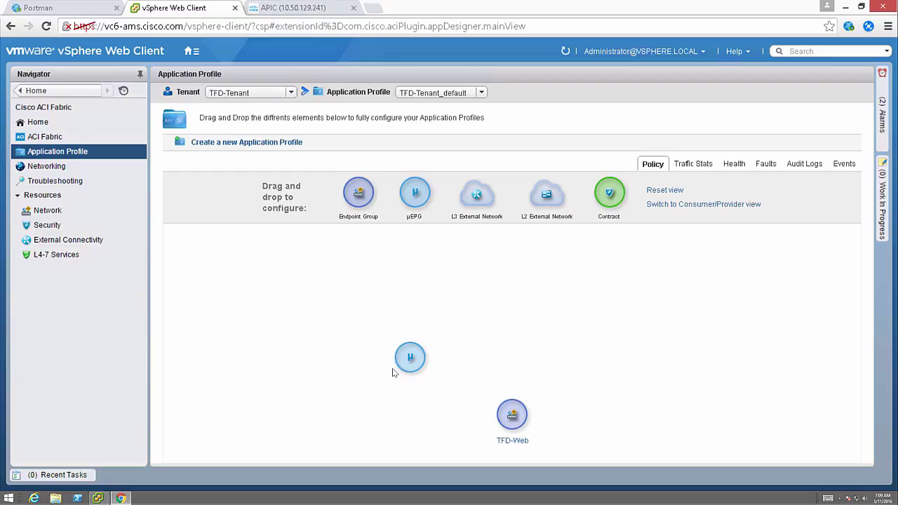
pyautogui.moveTo(410, 358); pyautogui.dragTo(404, 380)
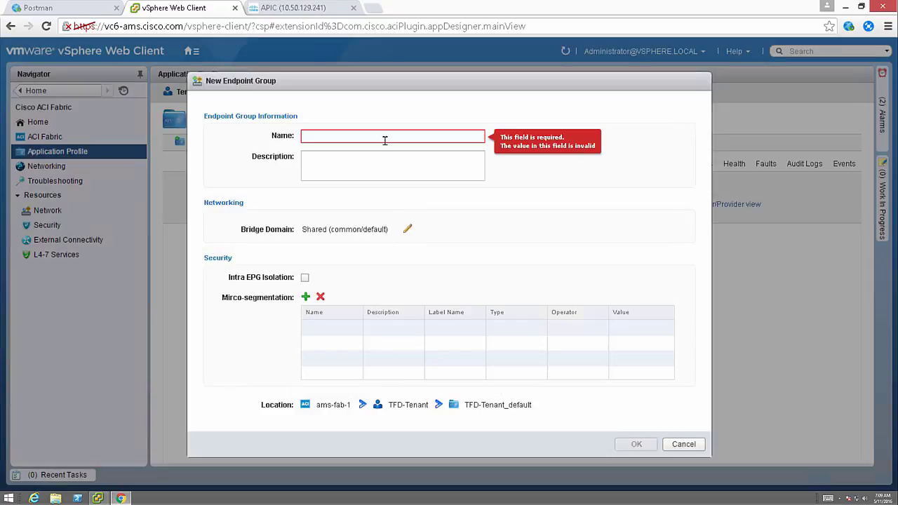
pyautogui.click(393, 135)
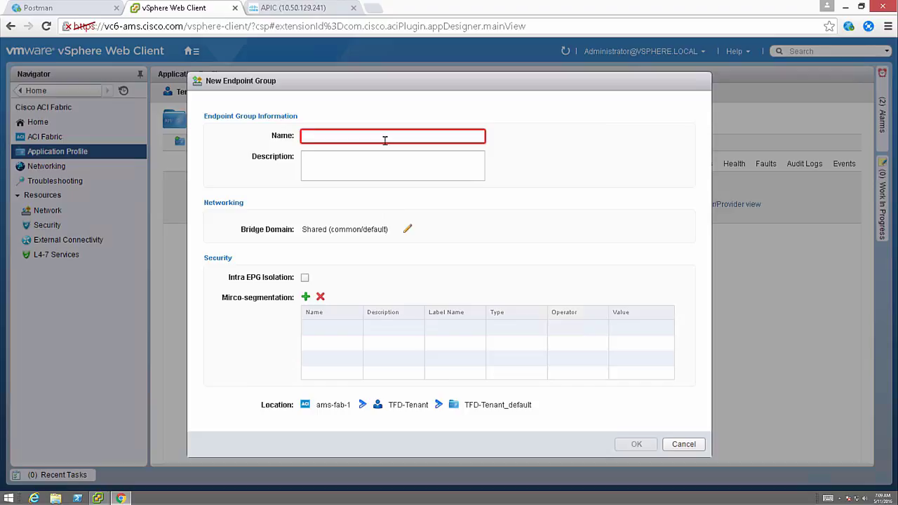
pyautogui.write('TFD-App')
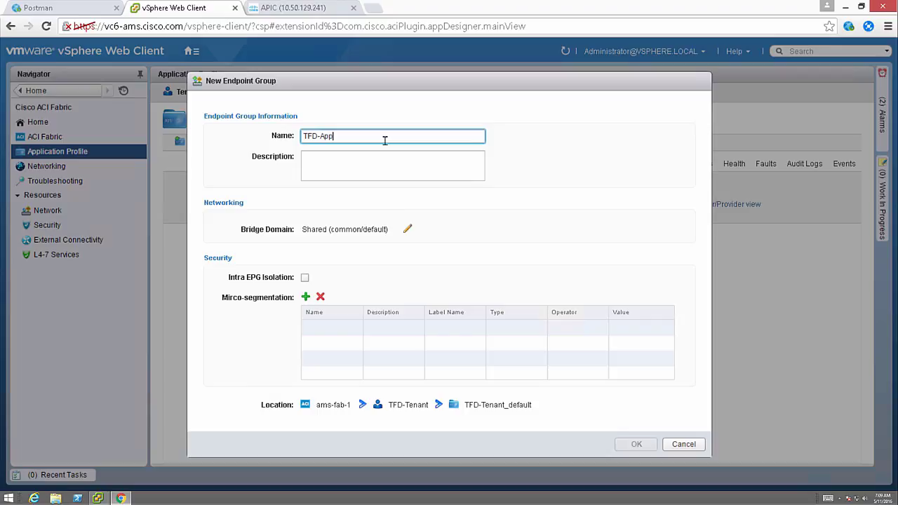
pyautogui.moveTo(405, 230)
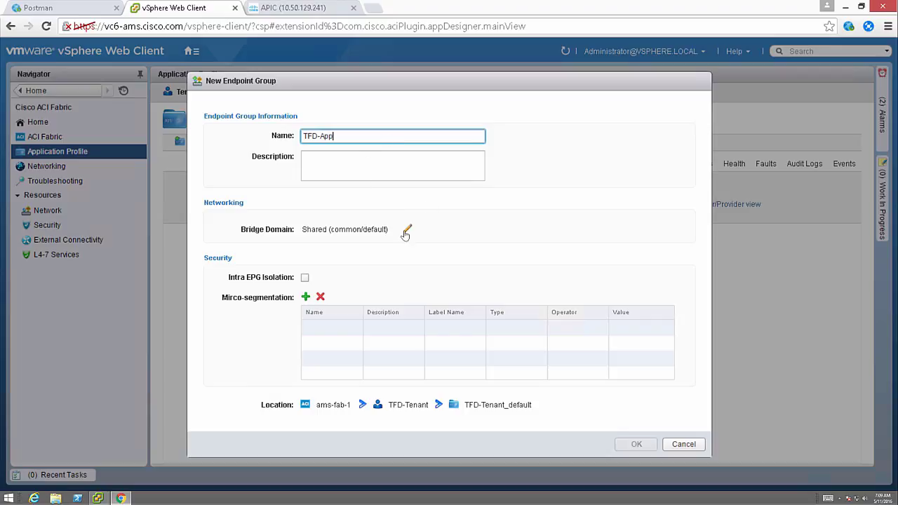
# Set TFD-App's bridge domain to TFD-BD and enable Intra EPG Isolation
pyautogui.click(406, 230)
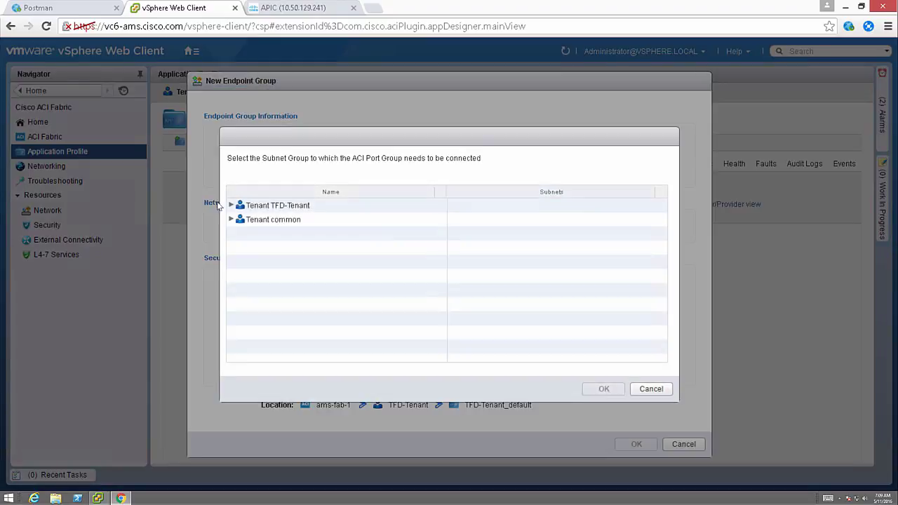
pyautogui.click(230, 204)
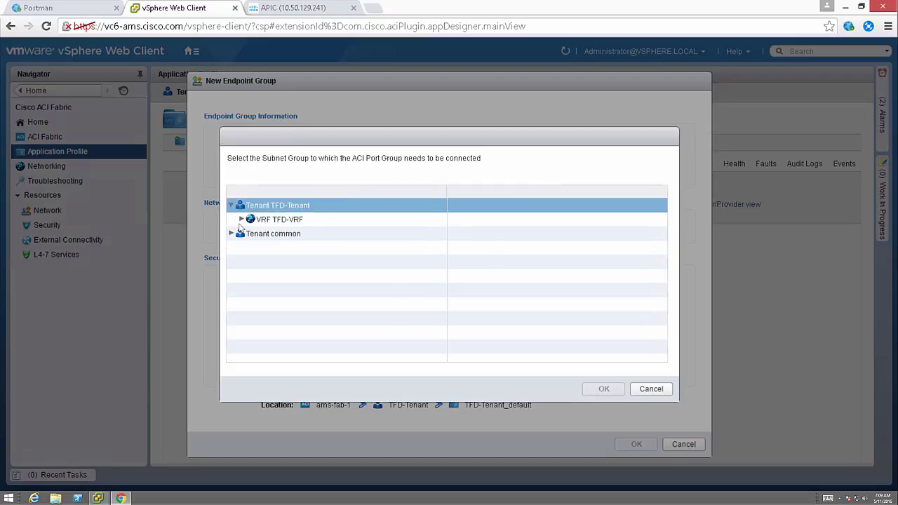
pyautogui.click(241, 218)
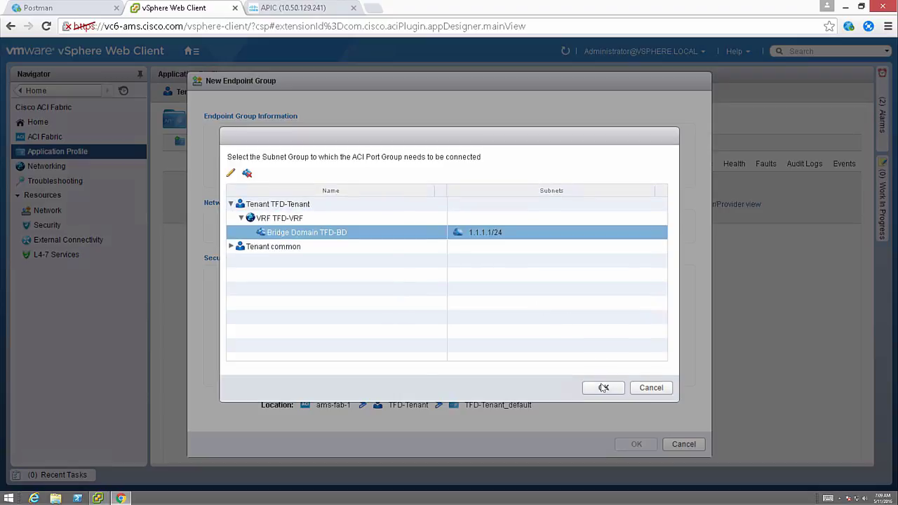
pyautogui.click(603, 387)
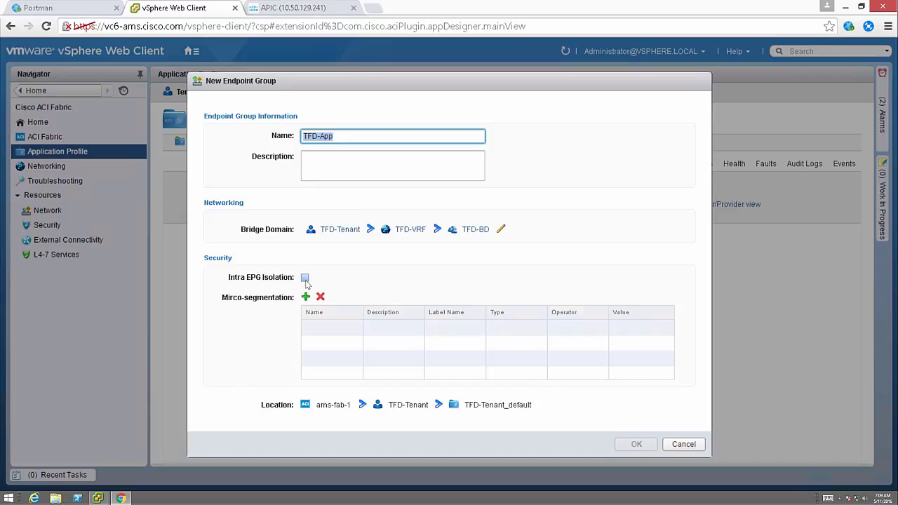
pyautogui.click(304, 278)
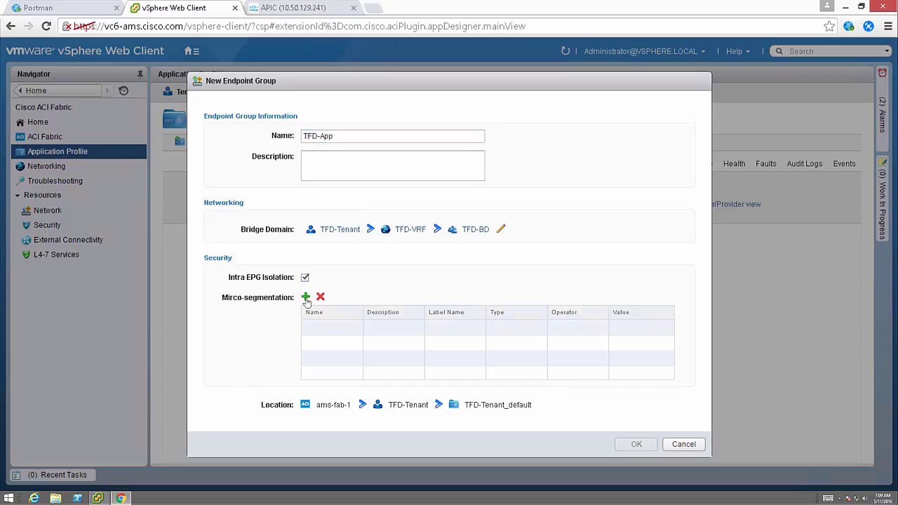
# Add attribute VM-Name of type VM Name, operator Contains, value TFD-App
pyautogui.click(306, 298)
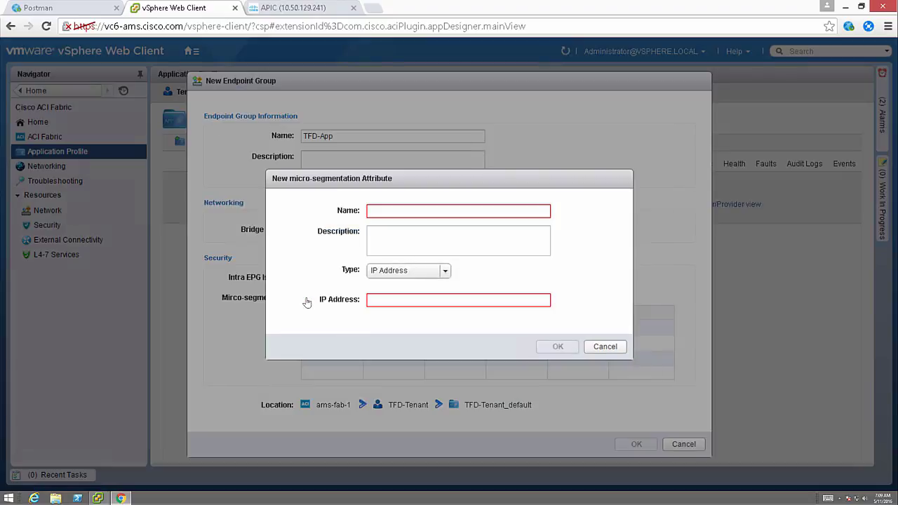
pyautogui.click(457, 210)
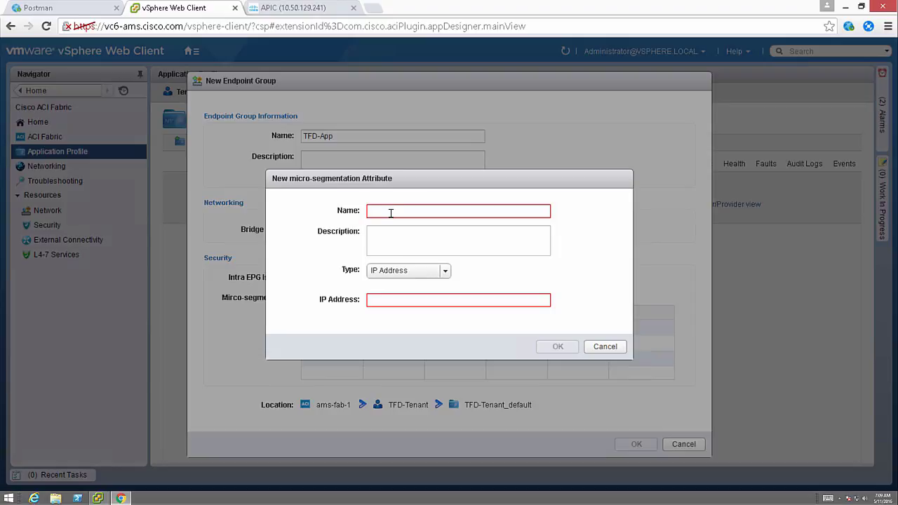
pyautogui.click(458, 211)
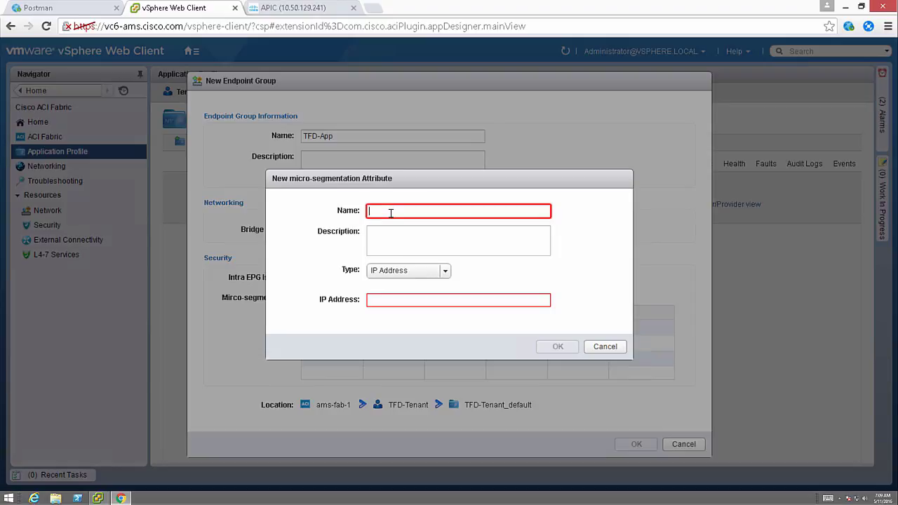
pyautogui.write('VM-Name')
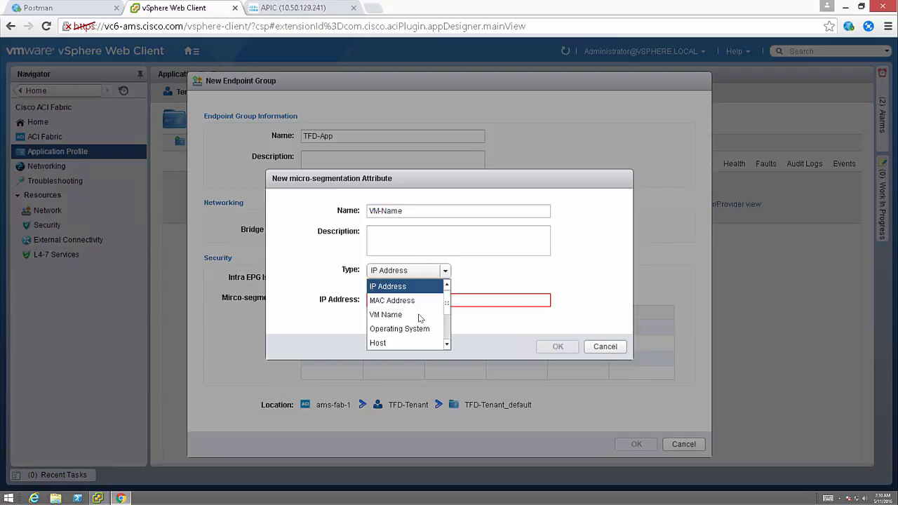
pyautogui.moveTo(400, 317)
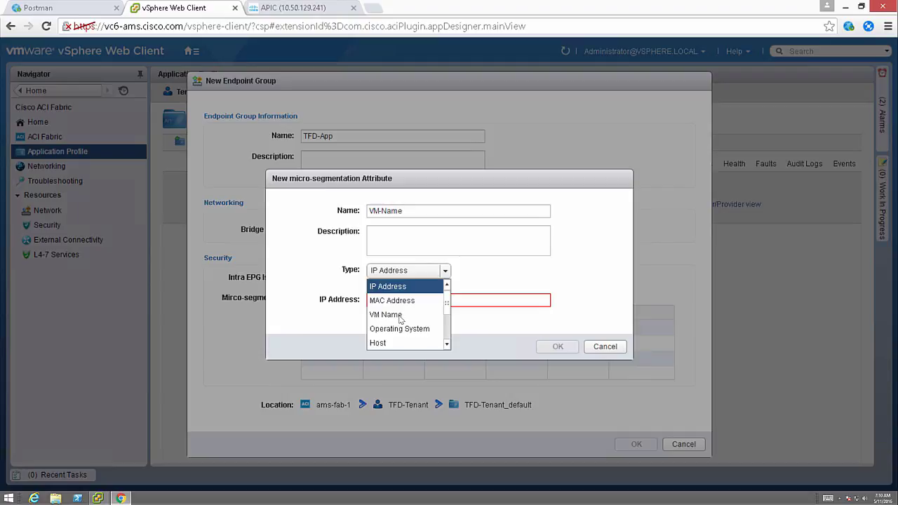
pyautogui.click(386, 314)
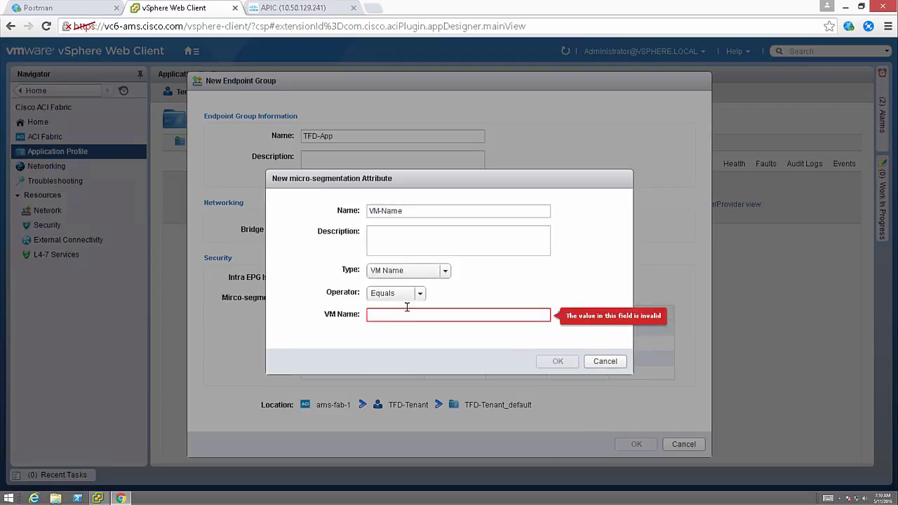
pyautogui.click(418, 293)
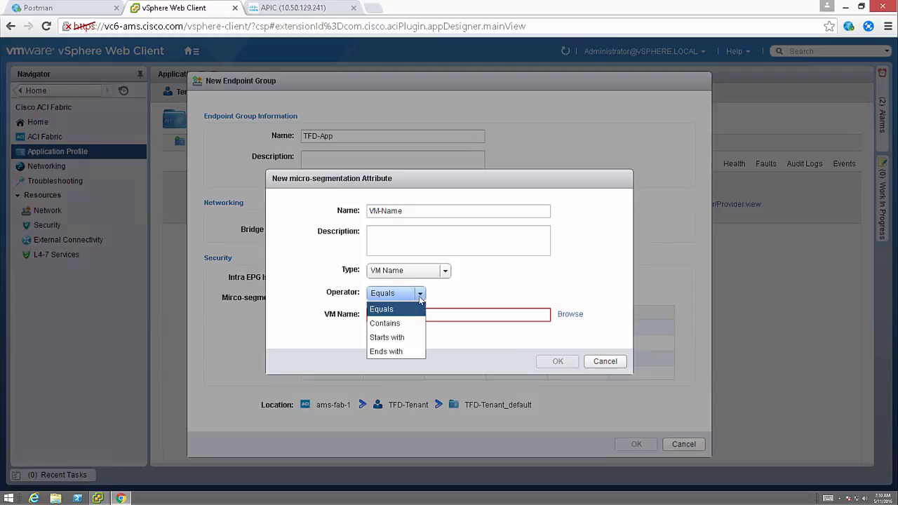
pyautogui.click(384, 322)
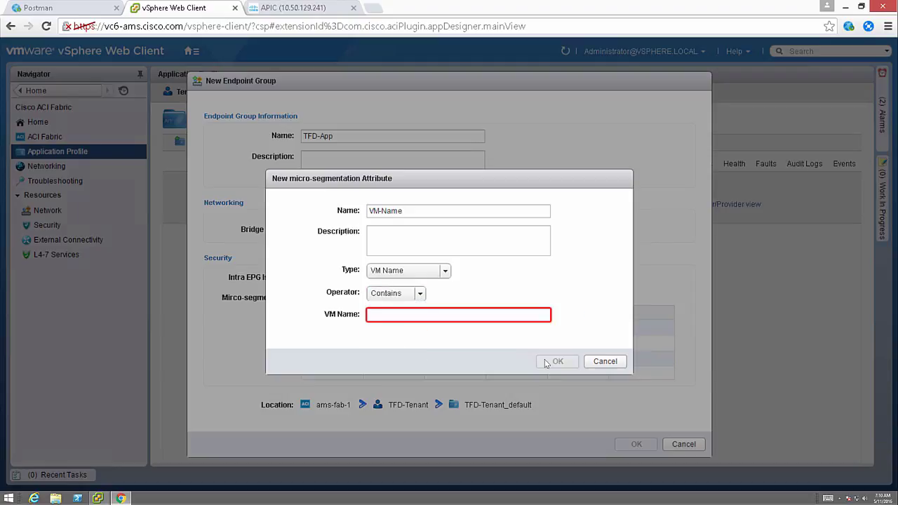
pyautogui.write('TFD-')
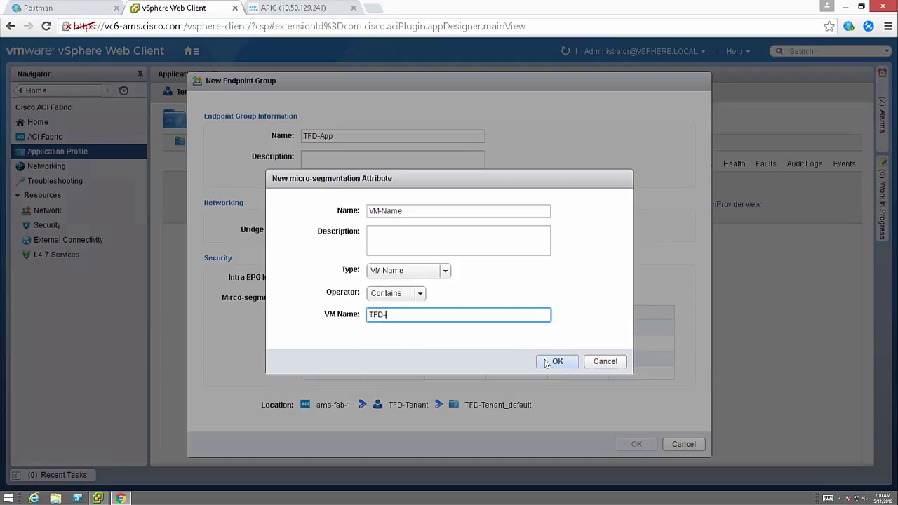
pyautogui.click(557, 361)
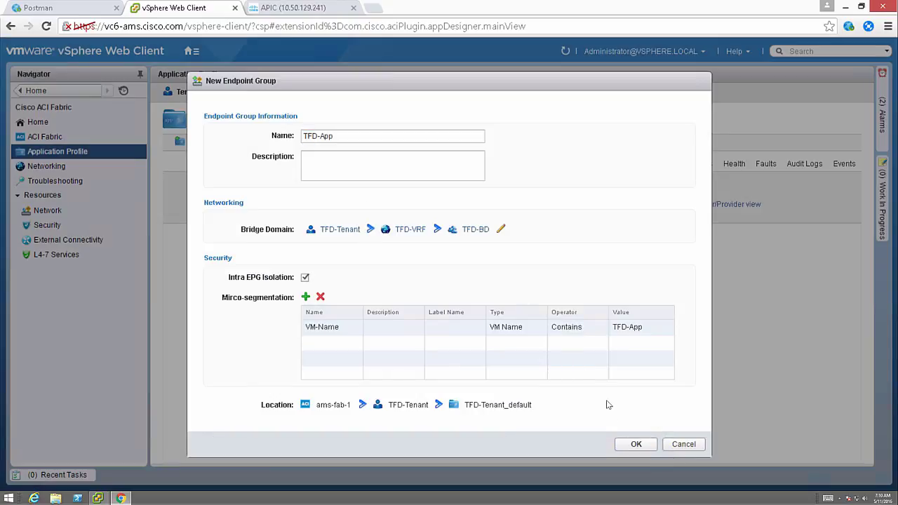
# Create the TFD-App group and draw a contract link from TFD-App to TFD-Web
pyautogui.click(636, 443)
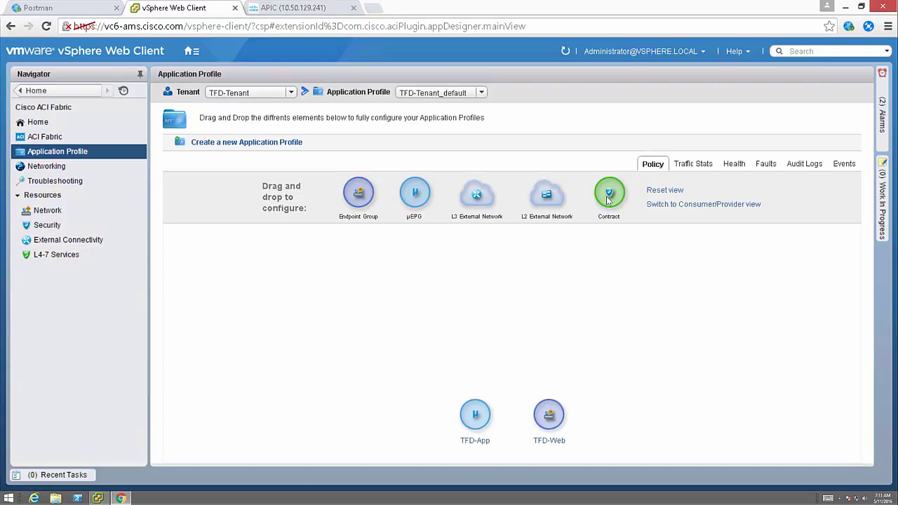
pyautogui.moveTo(609, 194); pyautogui.dragTo(533, 356)
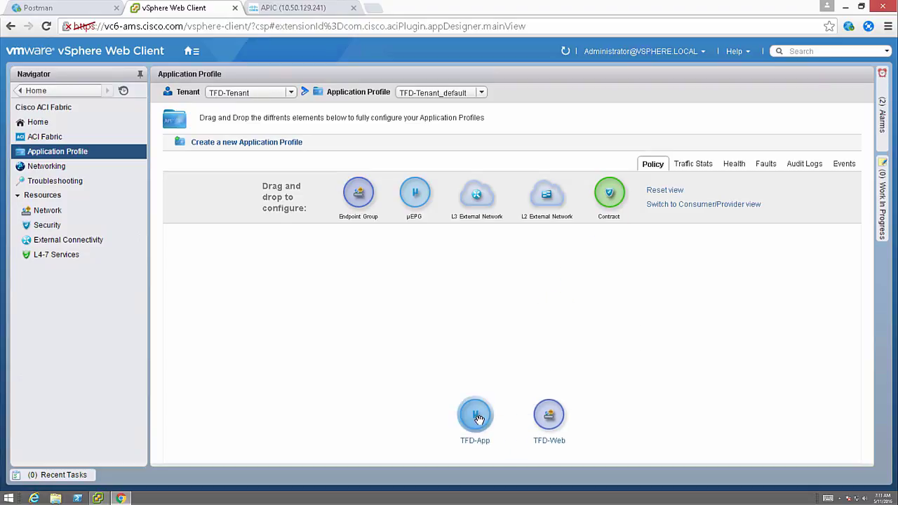
pyautogui.moveTo(474, 414); pyautogui.dragTo(595, 273)
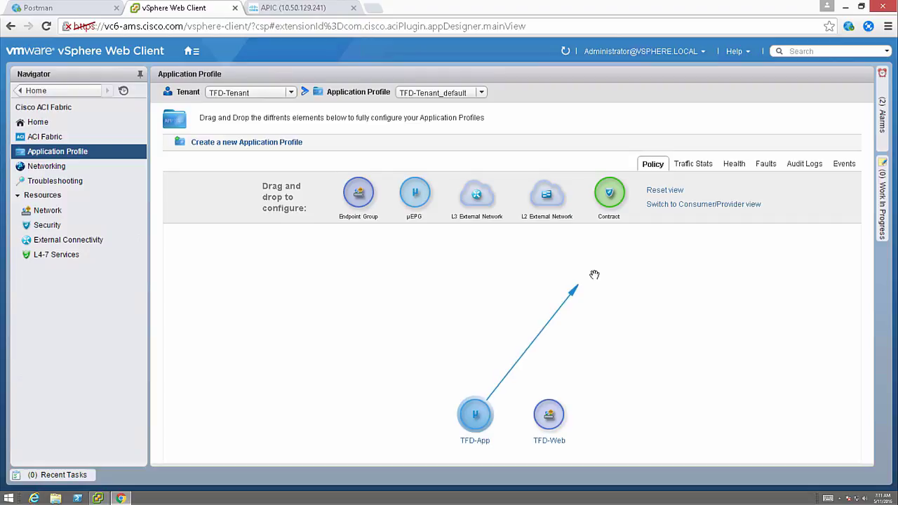
pyautogui.moveTo(474, 414); pyautogui.dragTo(549, 414)
pyautogui.write('TFD-Contract')
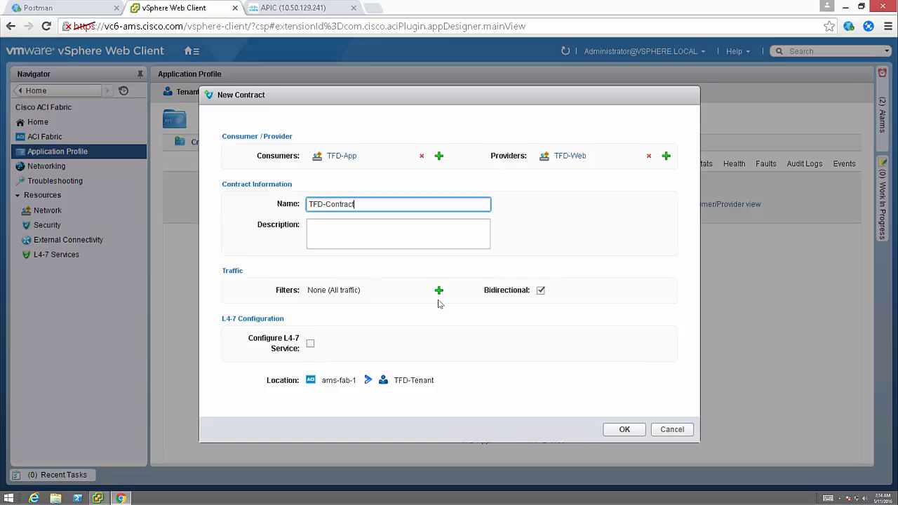
pyautogui.moveTo(438, 294)
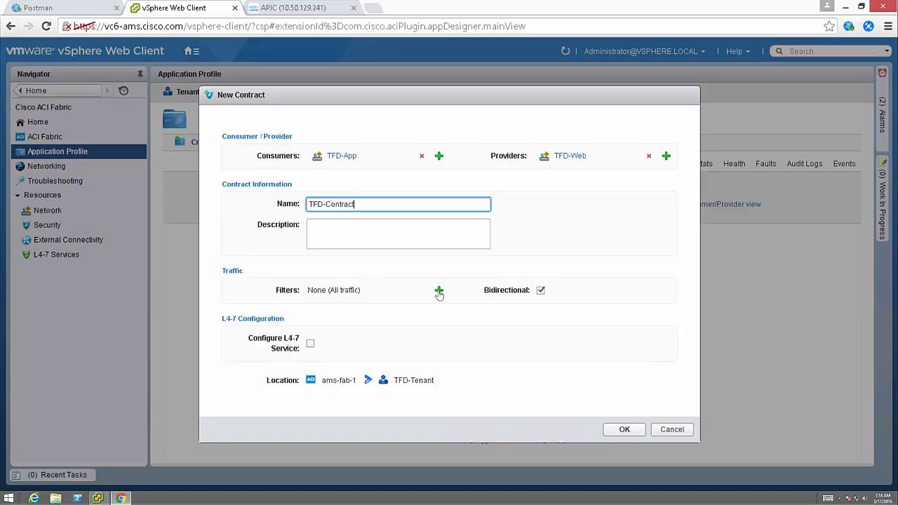
# Name the contract TFD-Contract with consumer TFD-App, provider TFD-Web, and begin adding a filter
pyautogui.click(438, 289)
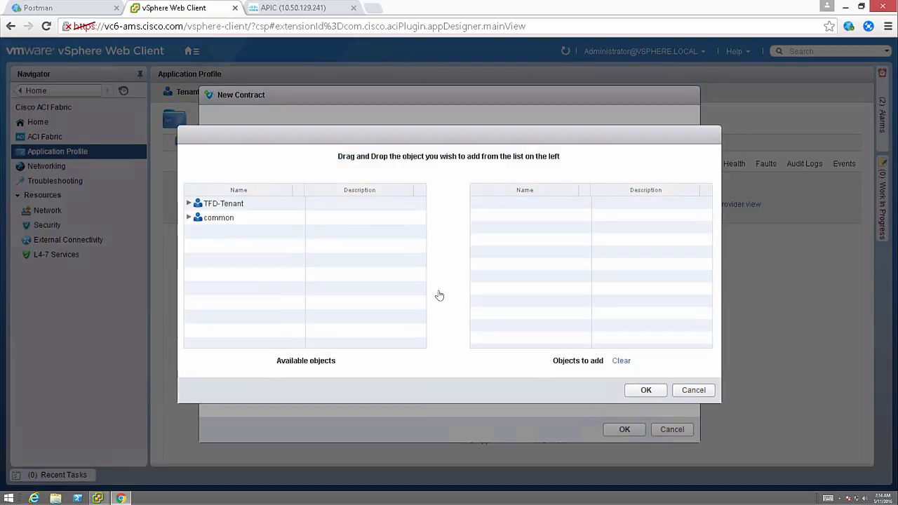
pyautogui.click(224, 203)
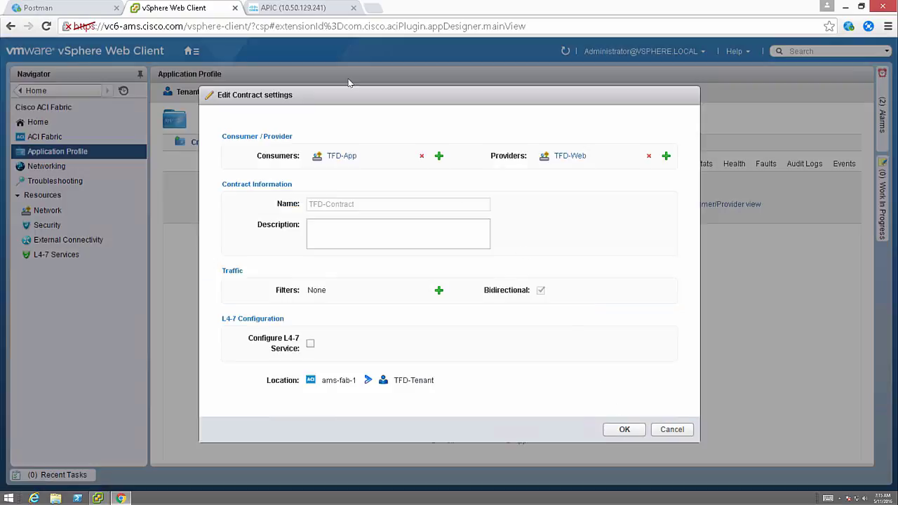
# In APIC under TFD-Tenant > Security Policies > Filters, start a new filter named ICMP
pyautogui.click(302, 8)
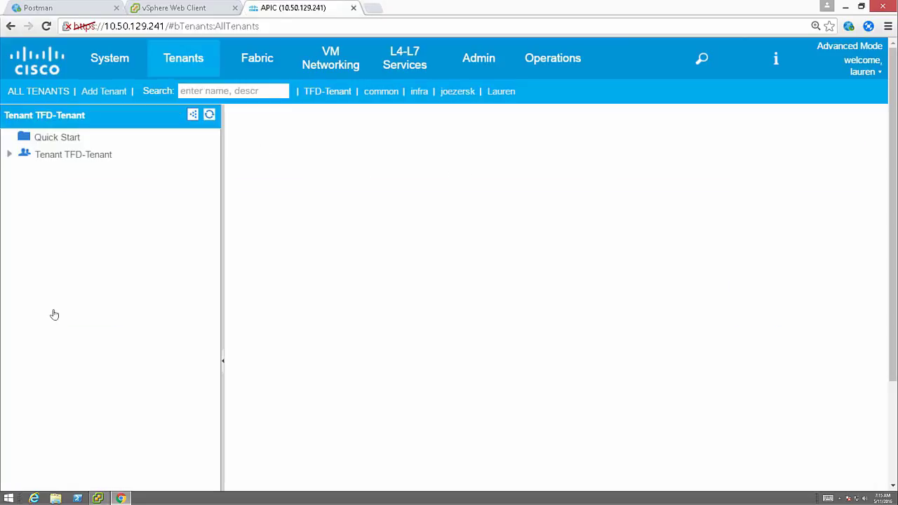
pyautogui.click(73, 155)
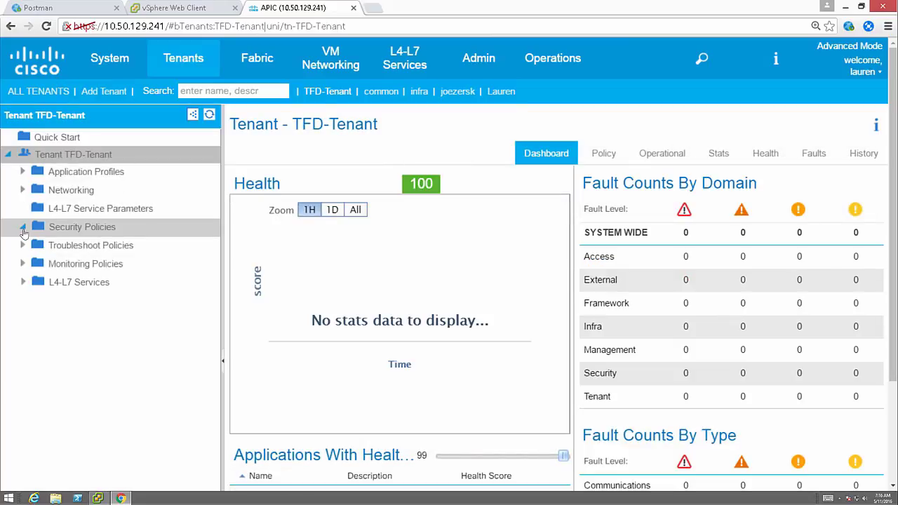
pyautogui.click(22, 227)
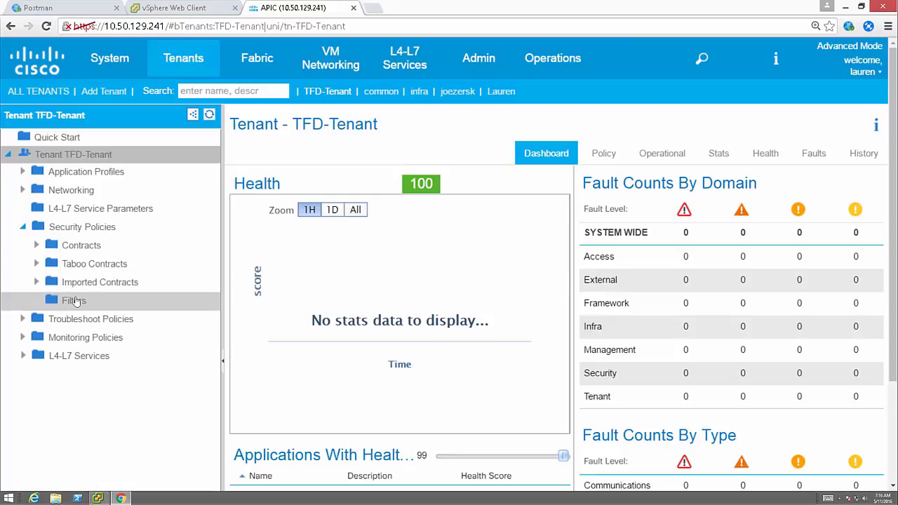
pyautogui.moveTo(73, 303)
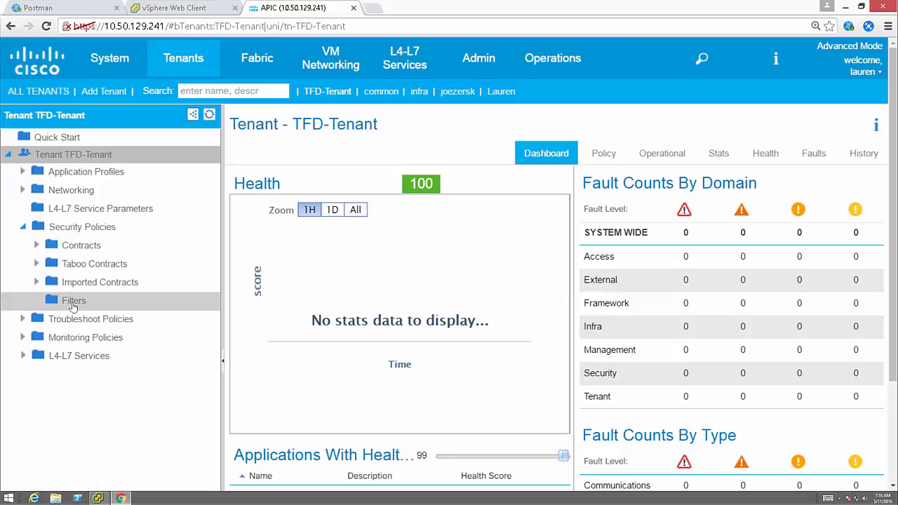
pyautogui.click(73, 300)
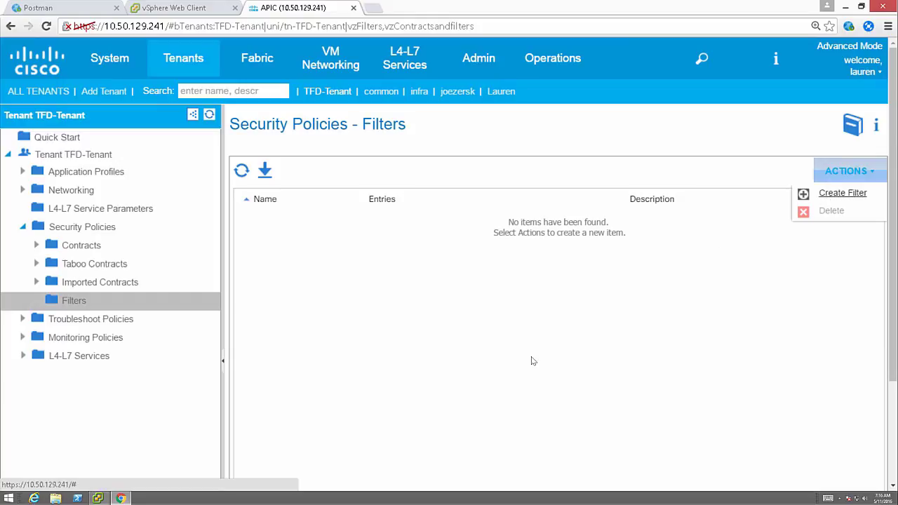
pyautogui.click(841, 194)
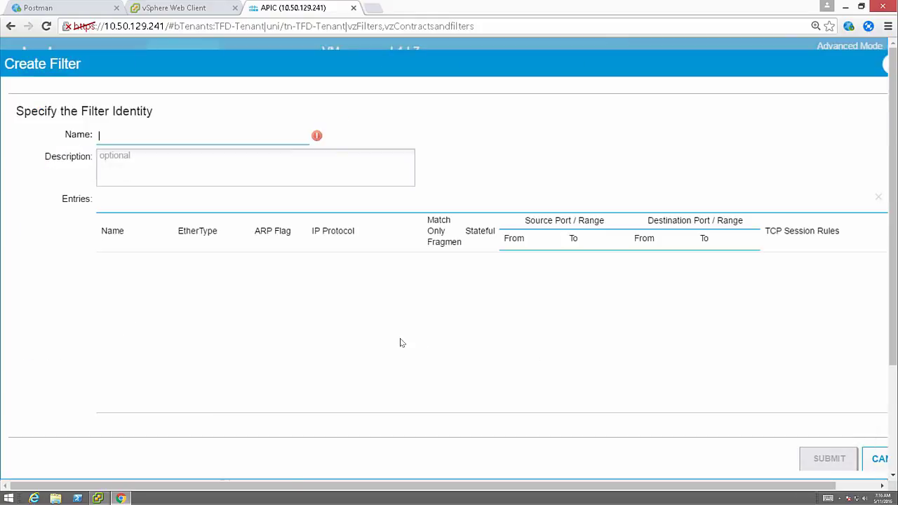
pyautogui.write('ICMP')
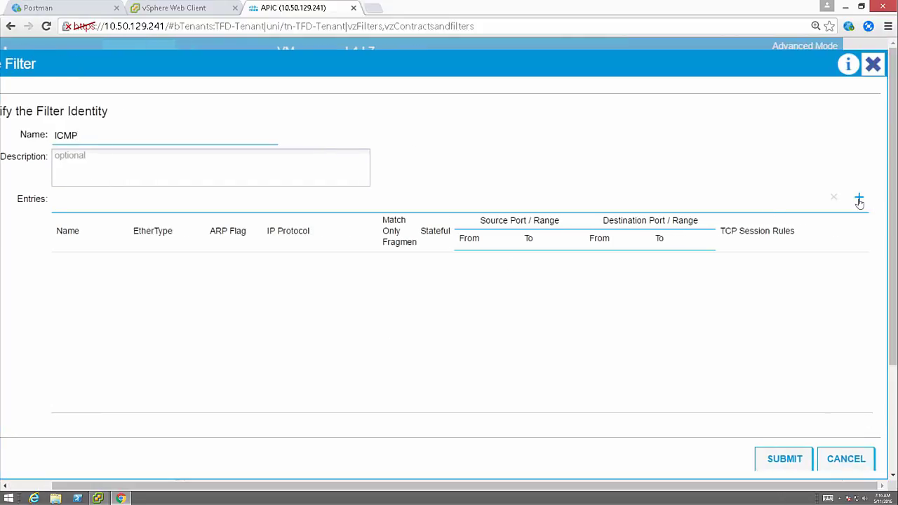
# Add an entry with EtherType IP and protocol icmp, then submit the ICMP filter
pyautogui.click(859, 196)
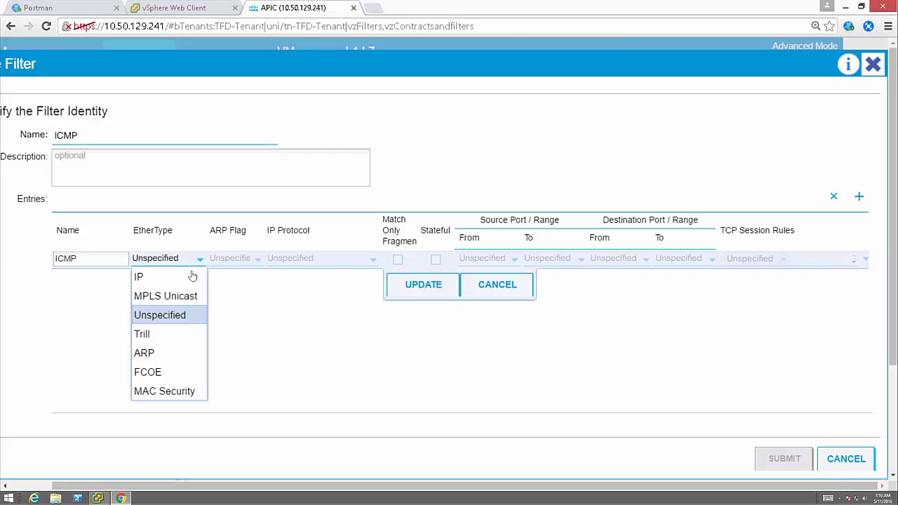
pyautogui.click(138, 277)
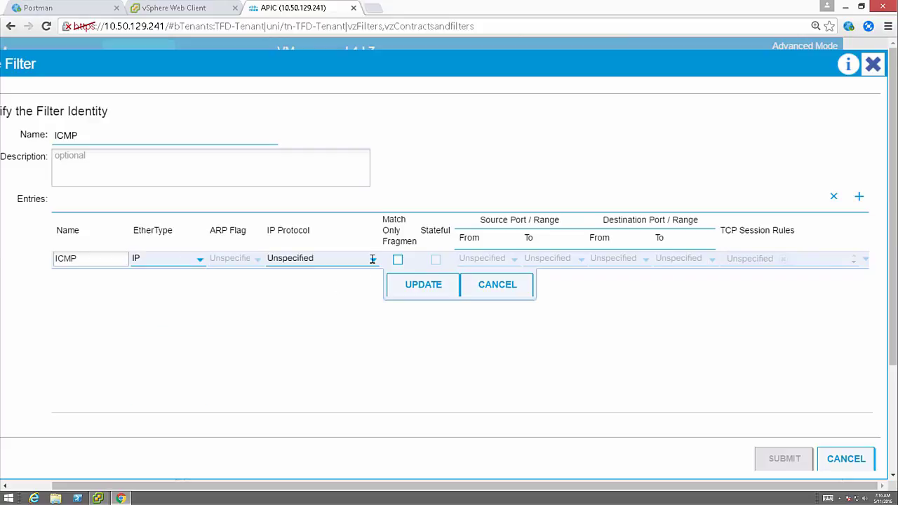
pyautogui.click(373, 258)
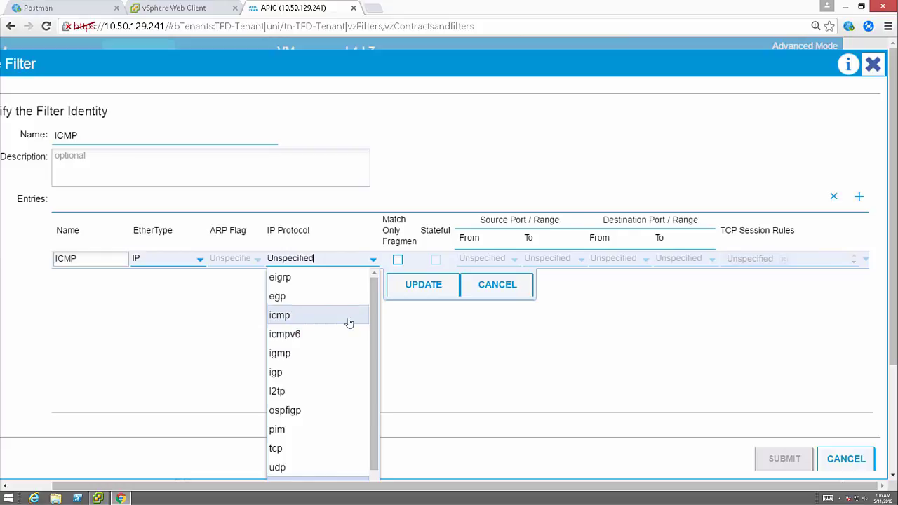
pyautogui.click(279, 314)
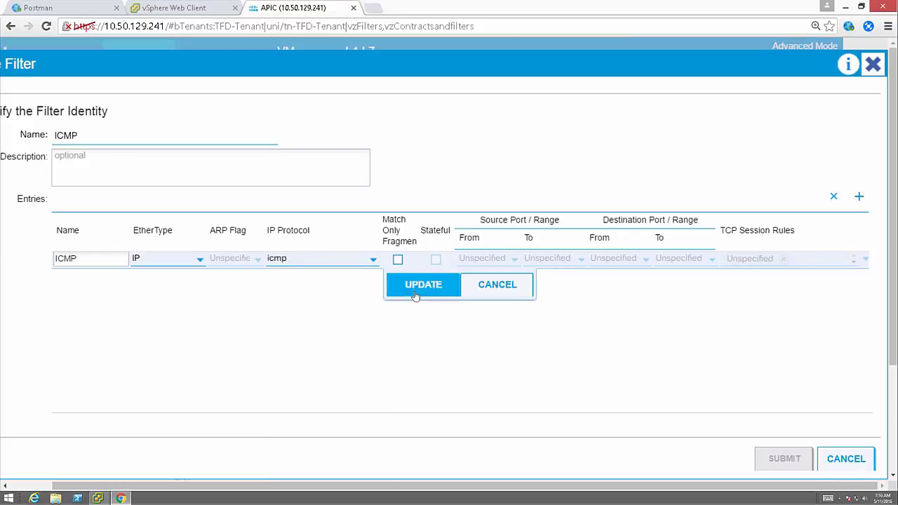
pyautogui.click(423, 283)
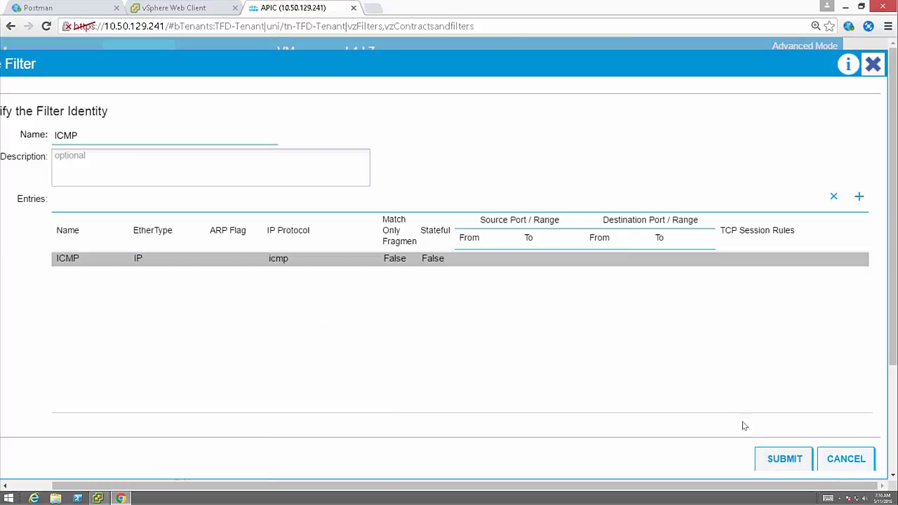
pyautogui.click(784, 457)
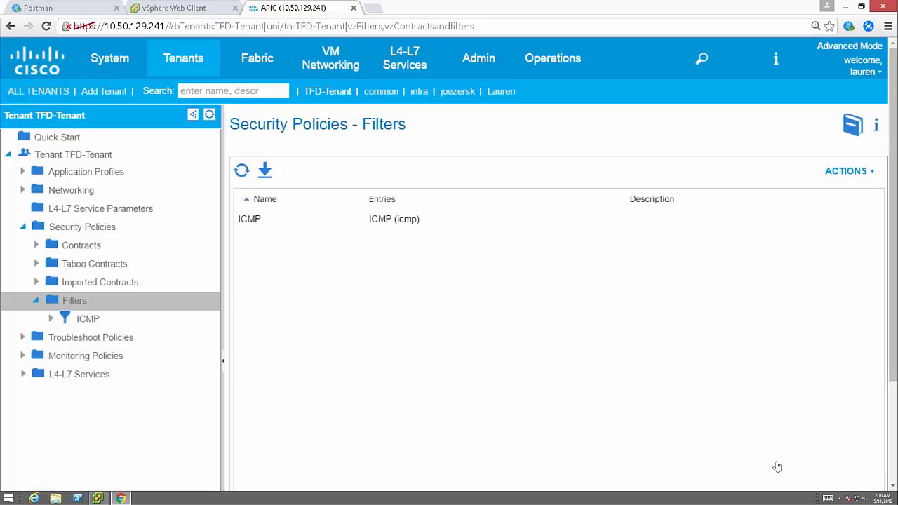
pyautogui.moveTo(772, 460)
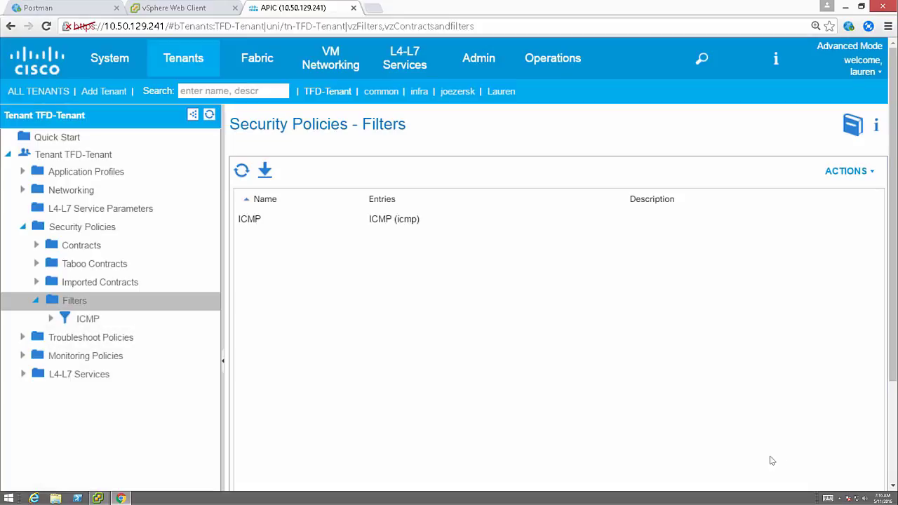
pyautogui.moveTo(184, 8)
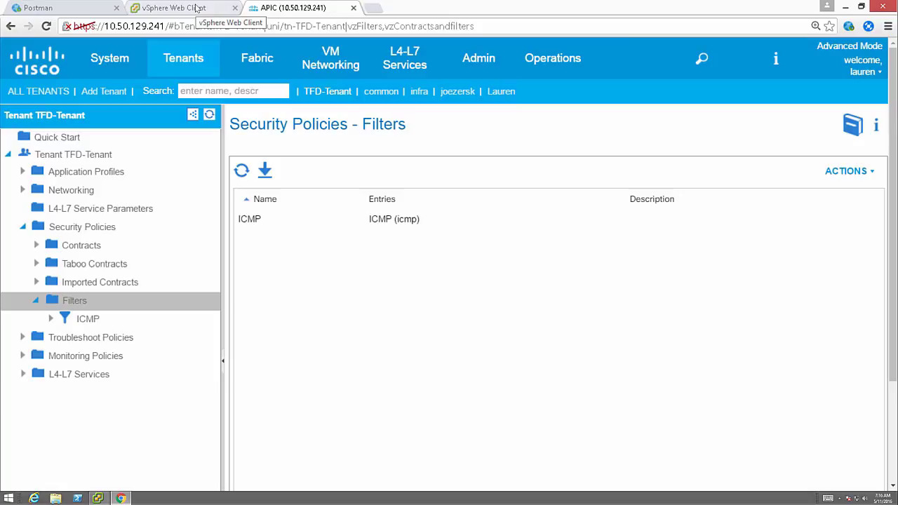
# Back in vSphere, add TFD-Tenant's ICMP filter to TFD-Contract and save the contract settings
pyautogui.click(182, 8)
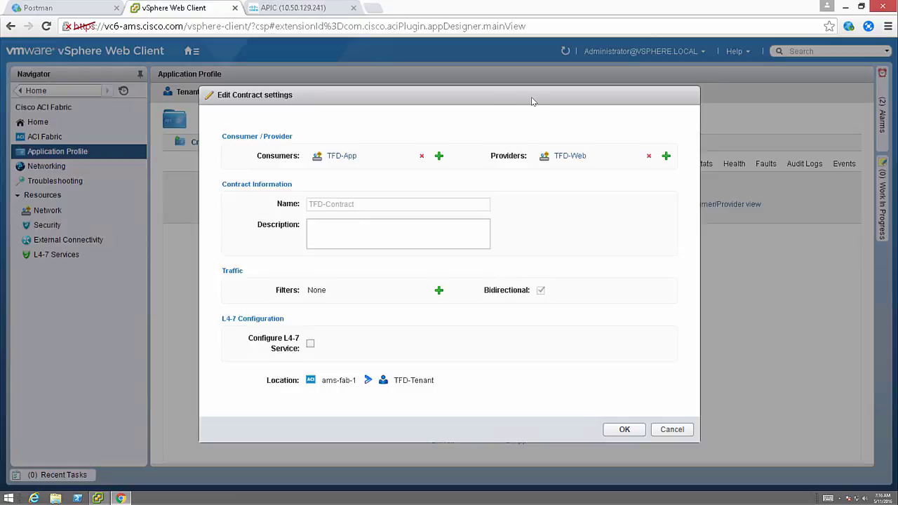
pyautogui.moveTo(494, 195)
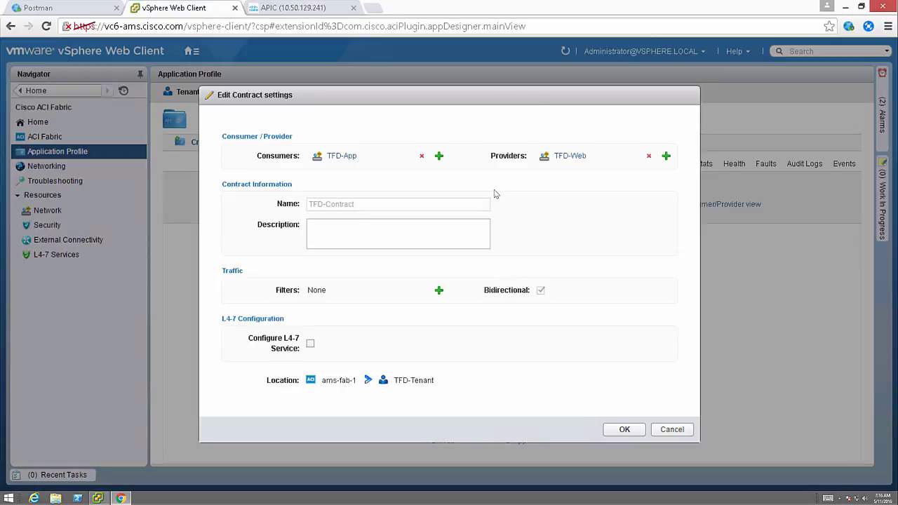
pyautogui.click(437, 289)
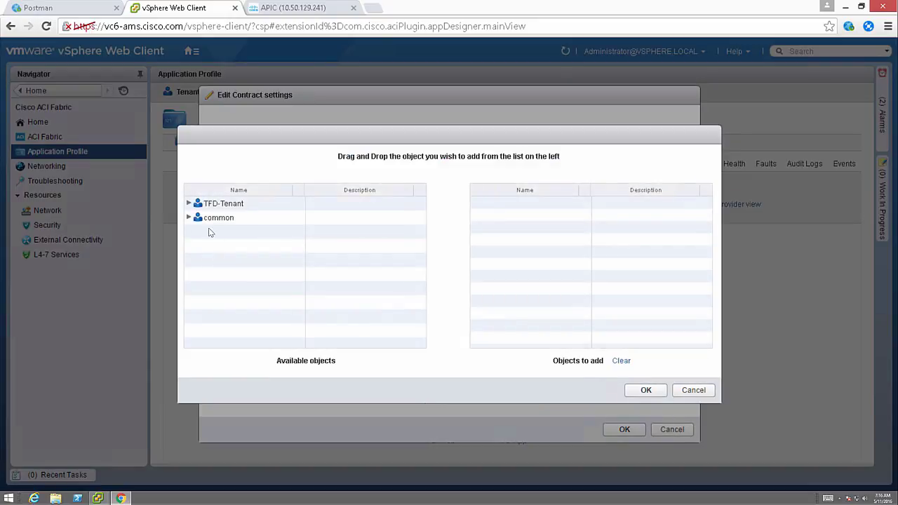
pyautogui.click(188, 202)
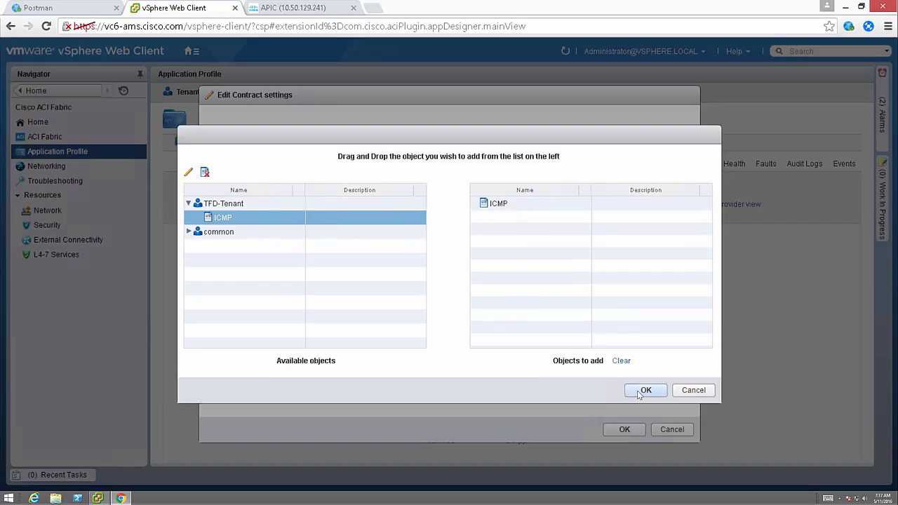
pyautogui.click(645, 390)
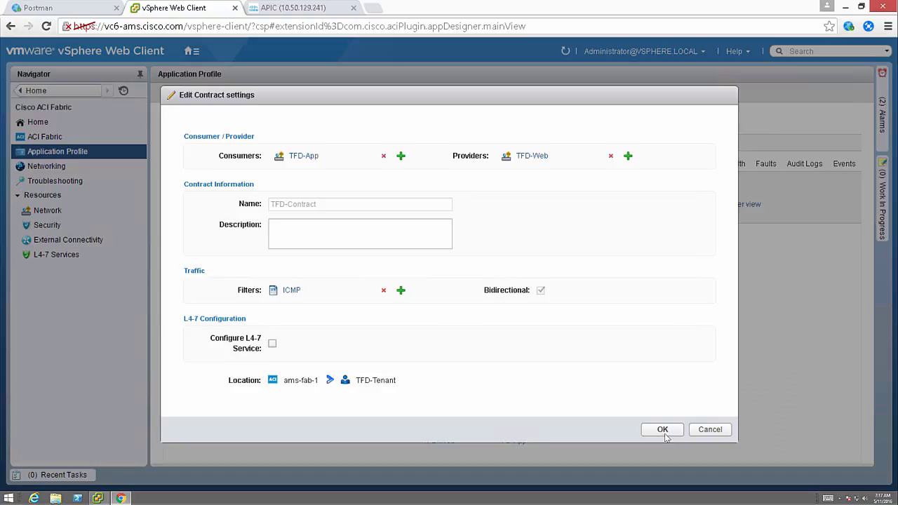
pyautogui.click(662, 429)
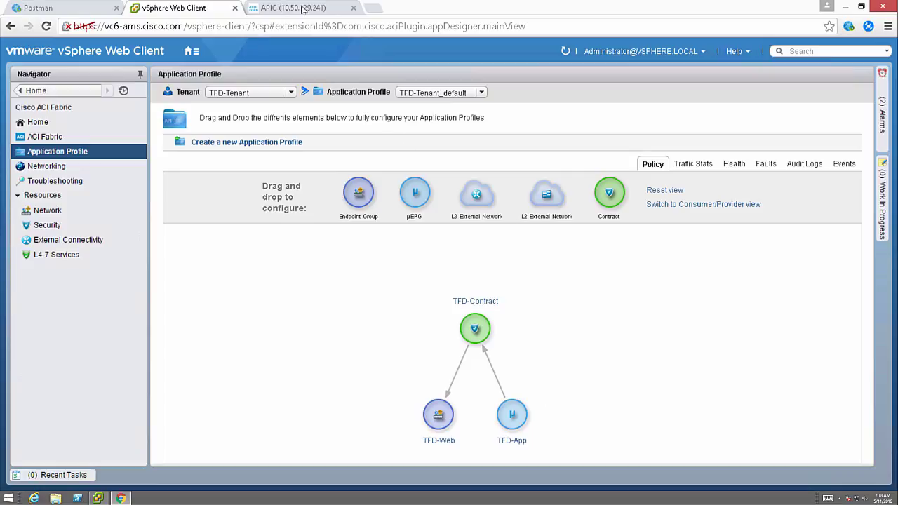
# View the TFD-Tenant_default profile topology with TFD-Contract linking TFD-Web and TFD-App
pyautogui.click(301, 9)
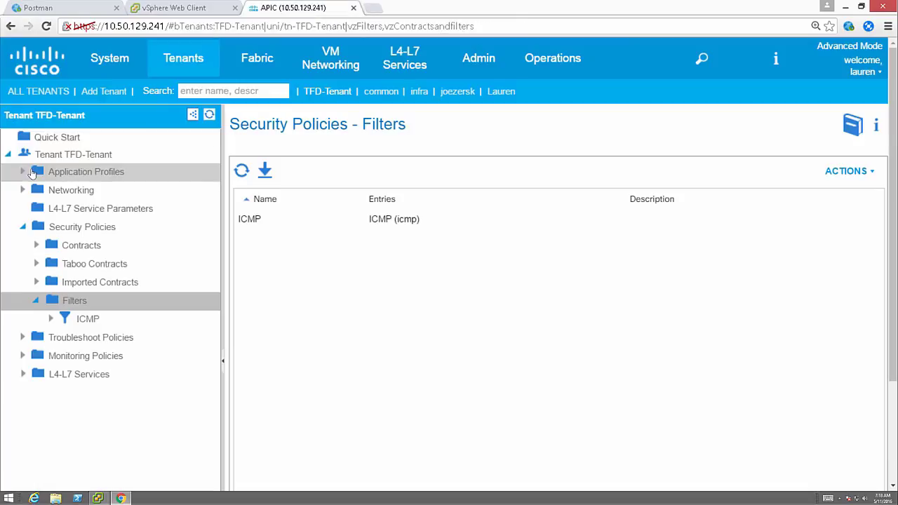
pyautogui.click(23, 171)
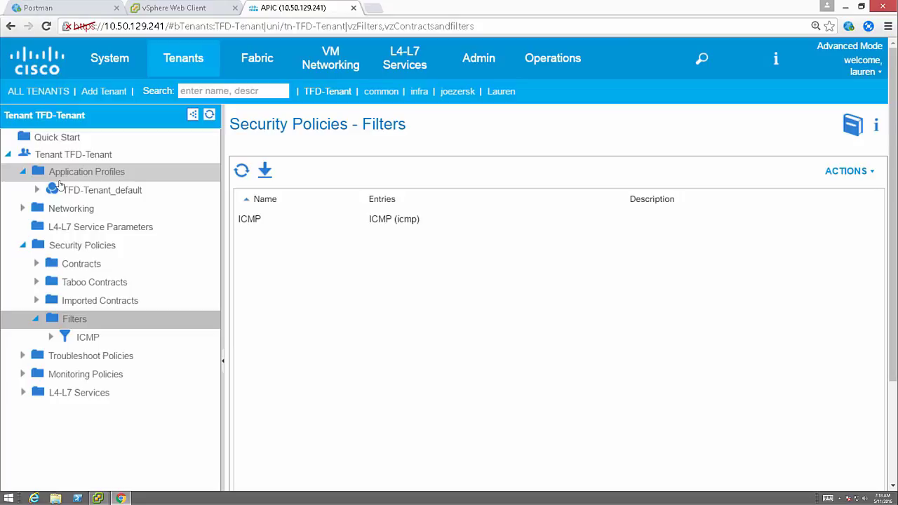
pyautogui.click(101, 191)
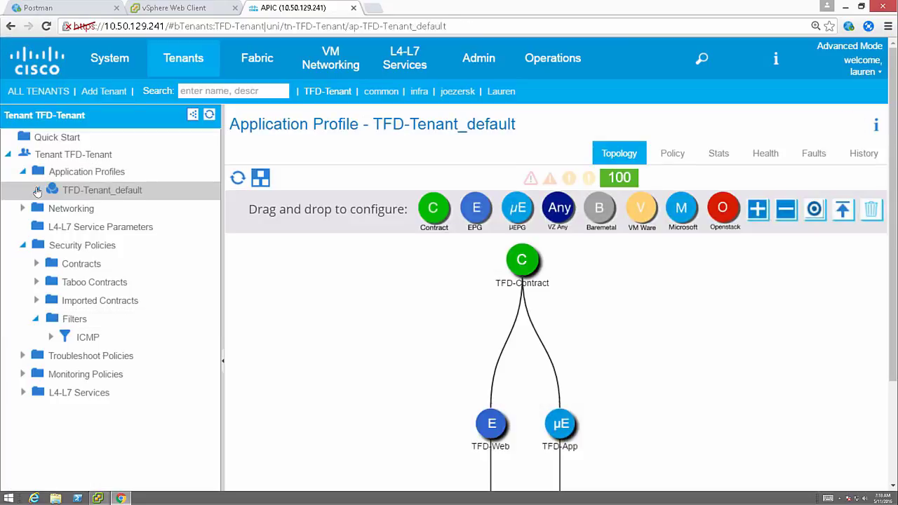
pyautogui.click(52, 191)
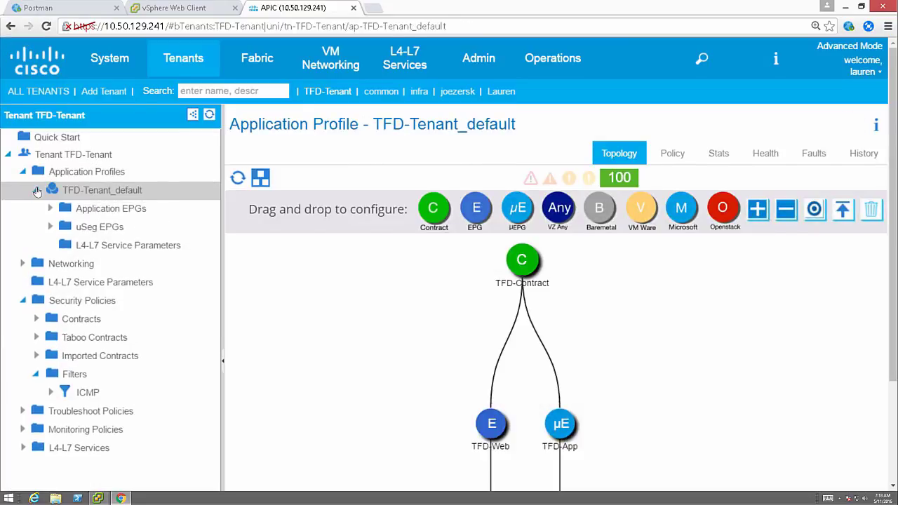
pyautogui.scroll(-3)
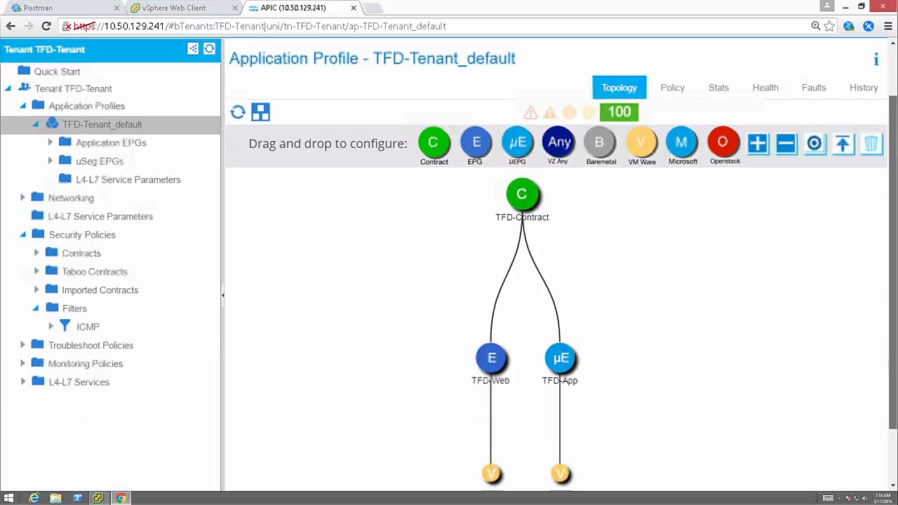